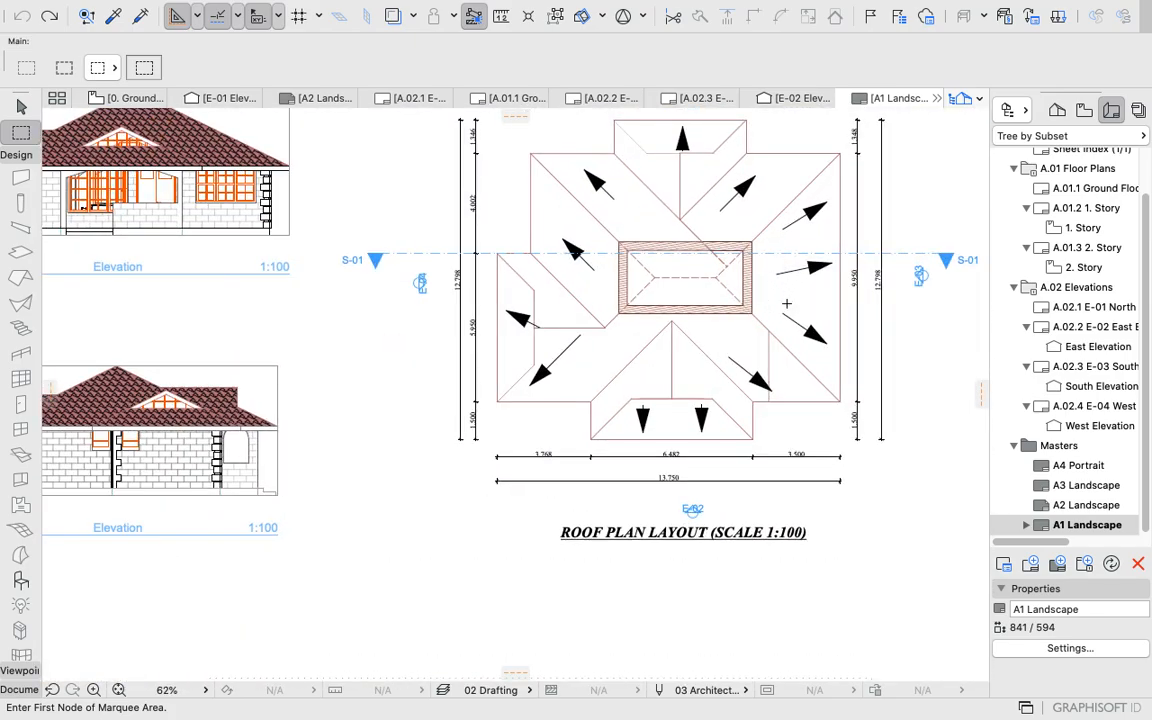
Marquee-select the four top-left elevation drawings and delete them from the sheet.
scroll("down", 3)
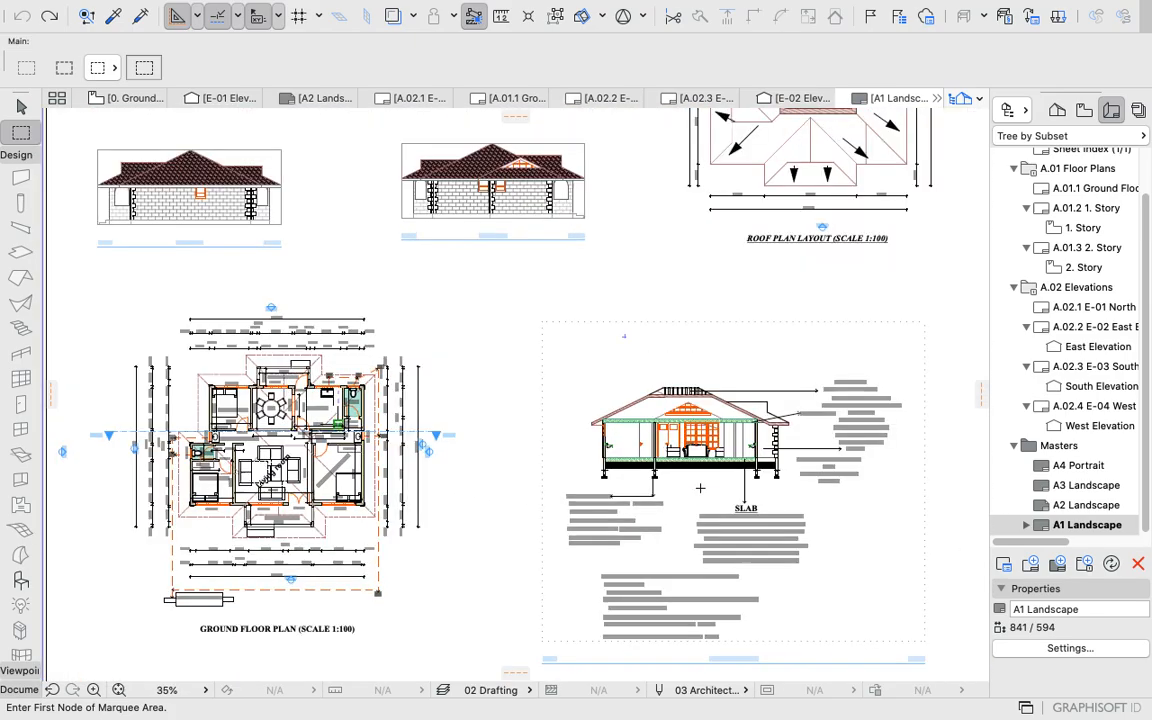
scroll("down", 3)
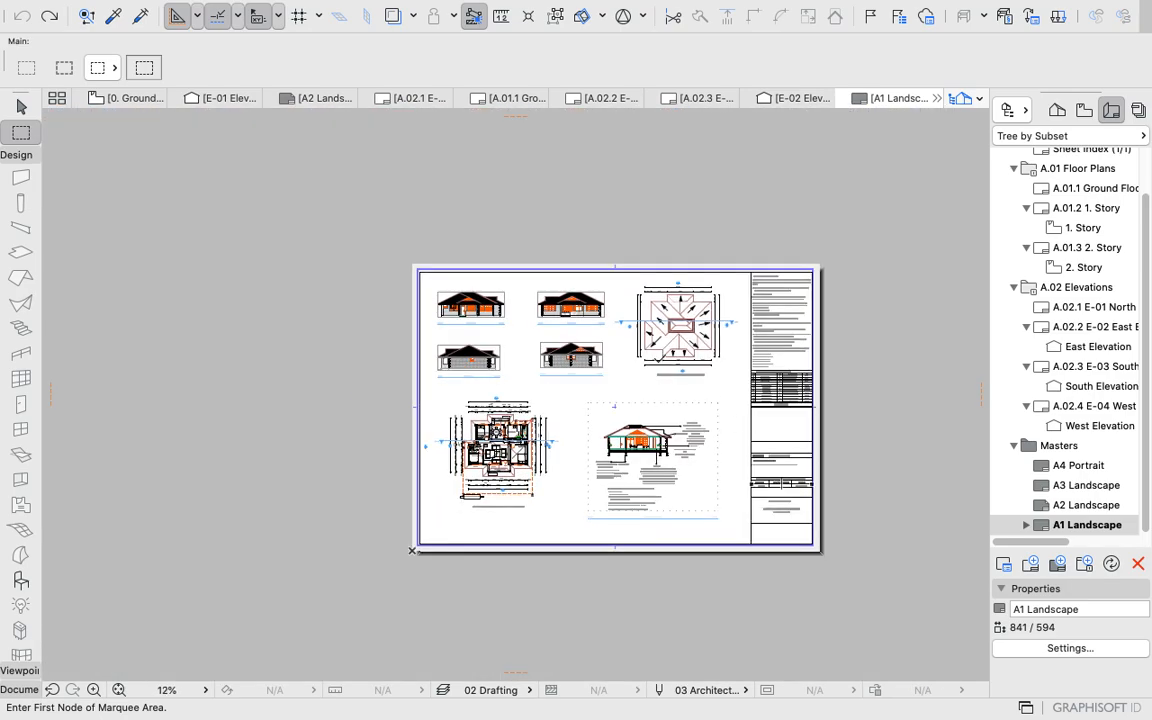
mouse_move(723, 381)
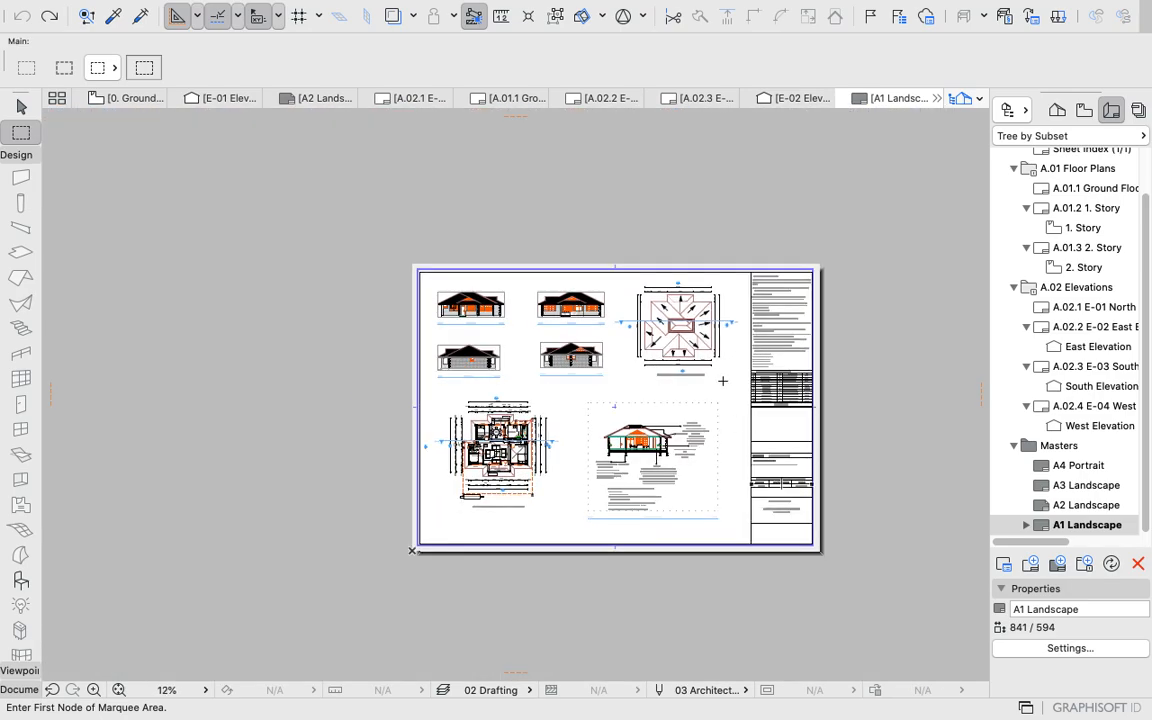
mouse_move(700, 396)
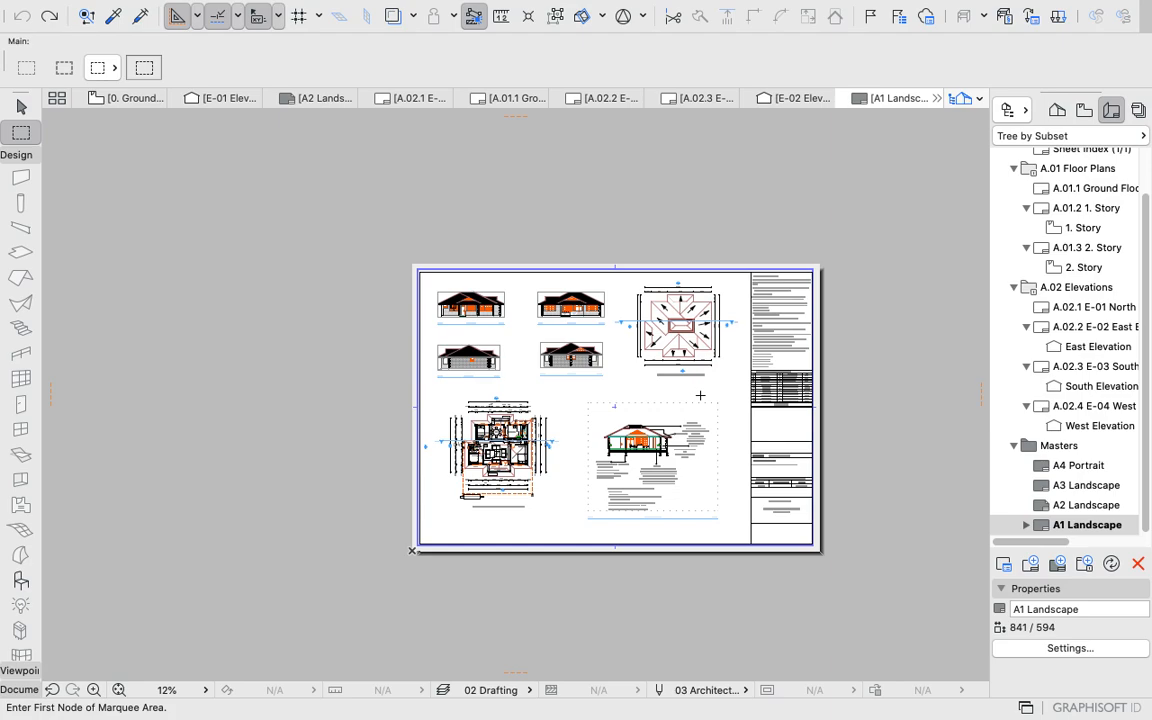
mouse_move(430, 385)
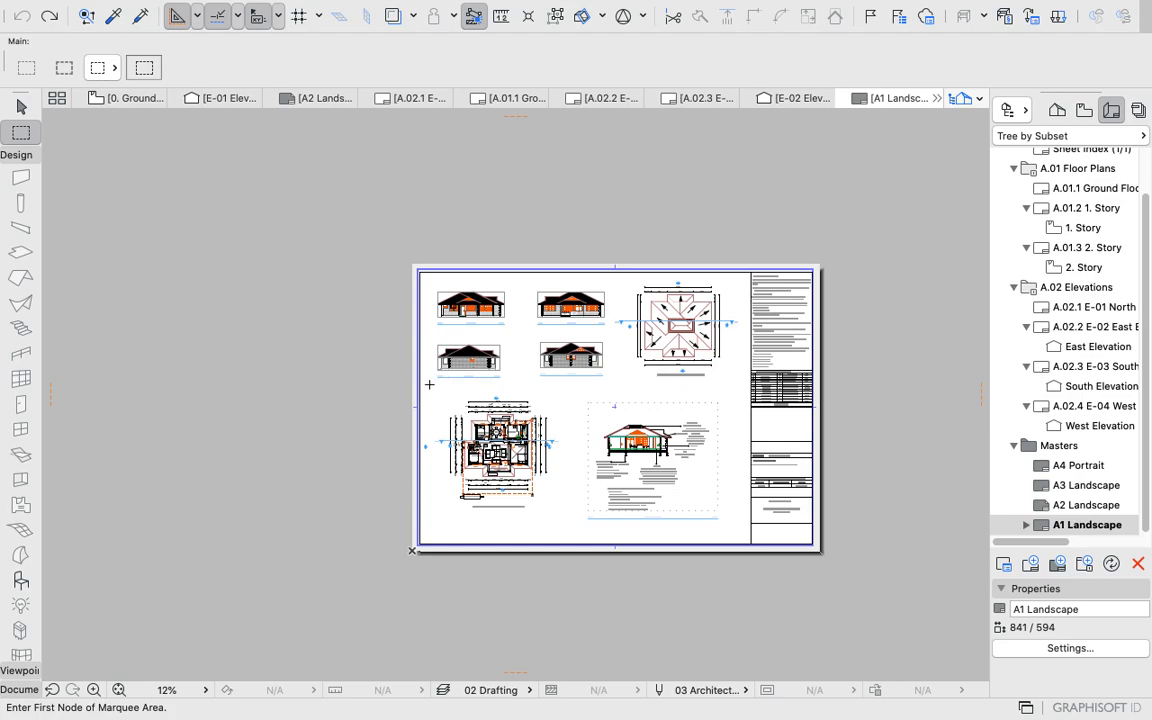
mouse_move(517, 337)
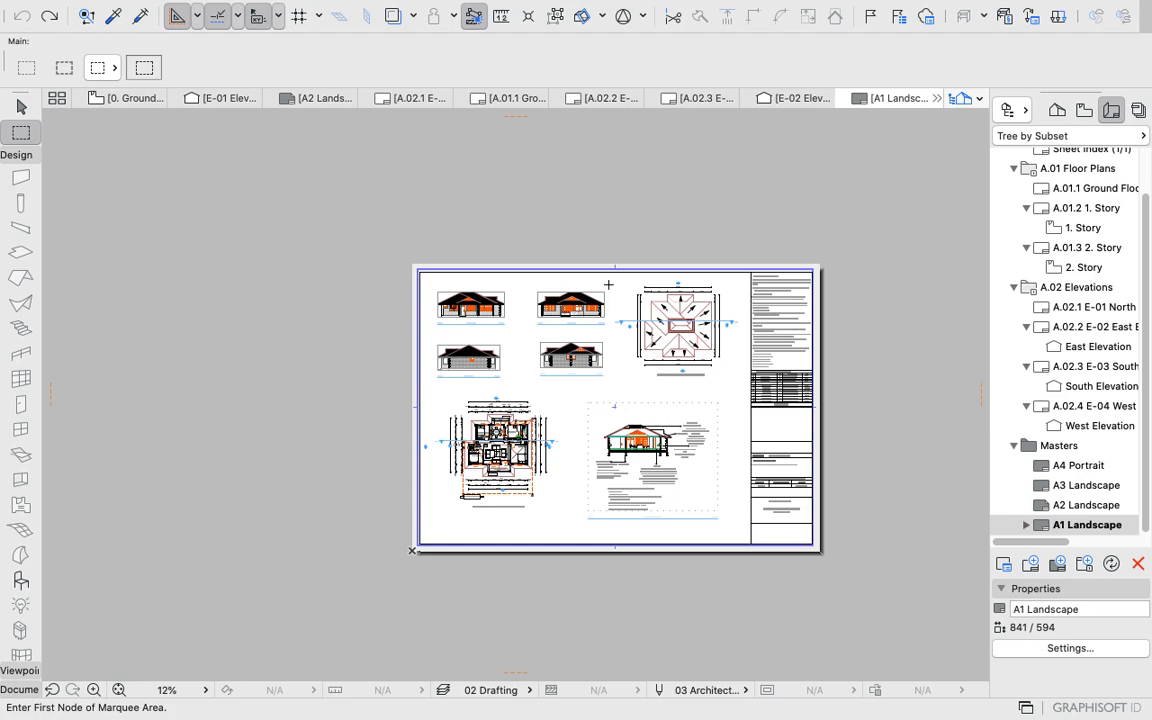
mouse_move(16, 105)
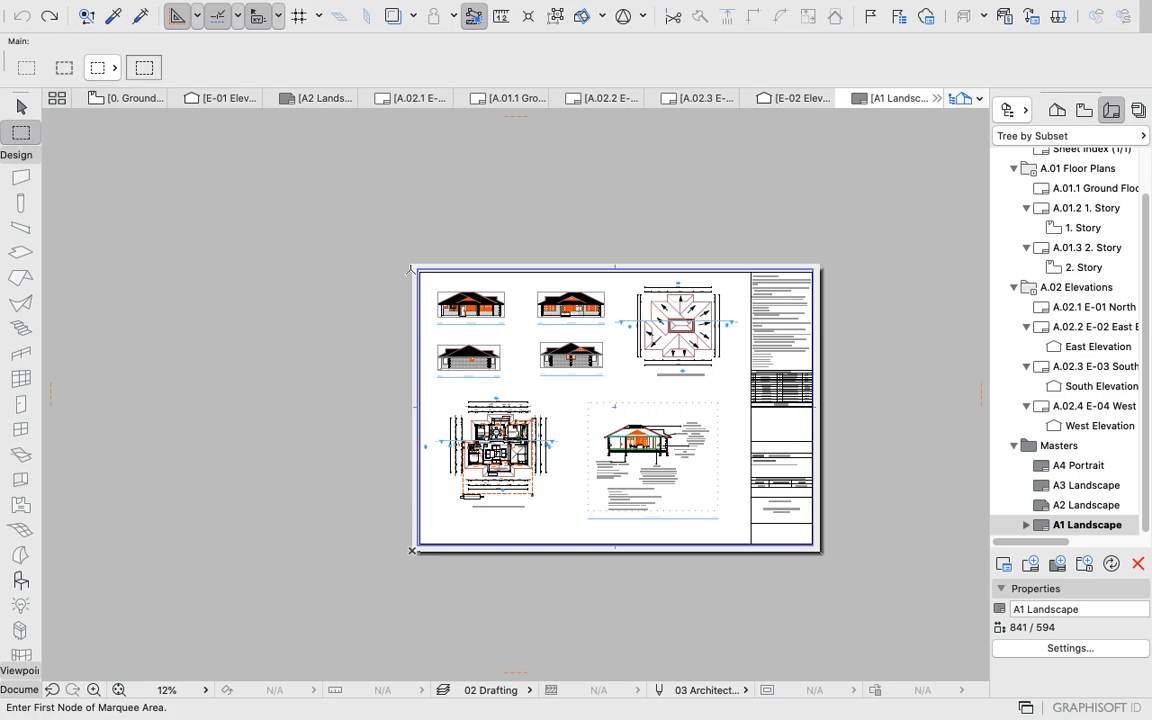
left_click_drag(428, 287, 615, 370)
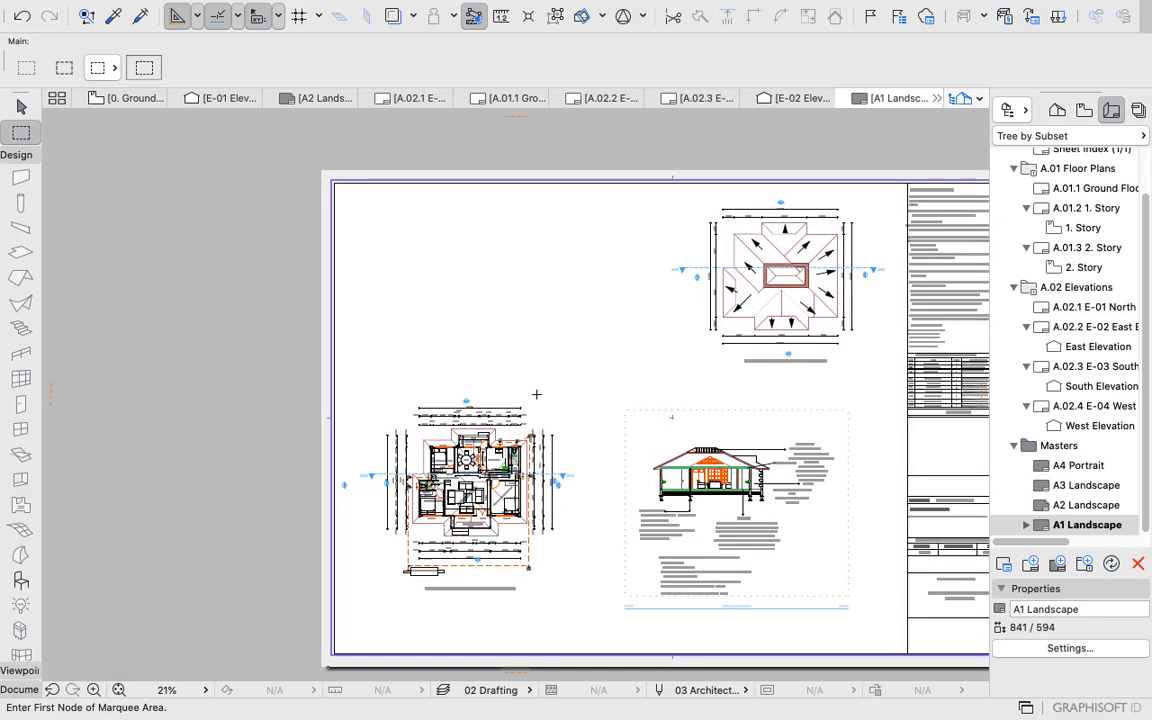
scroll("down", 3)
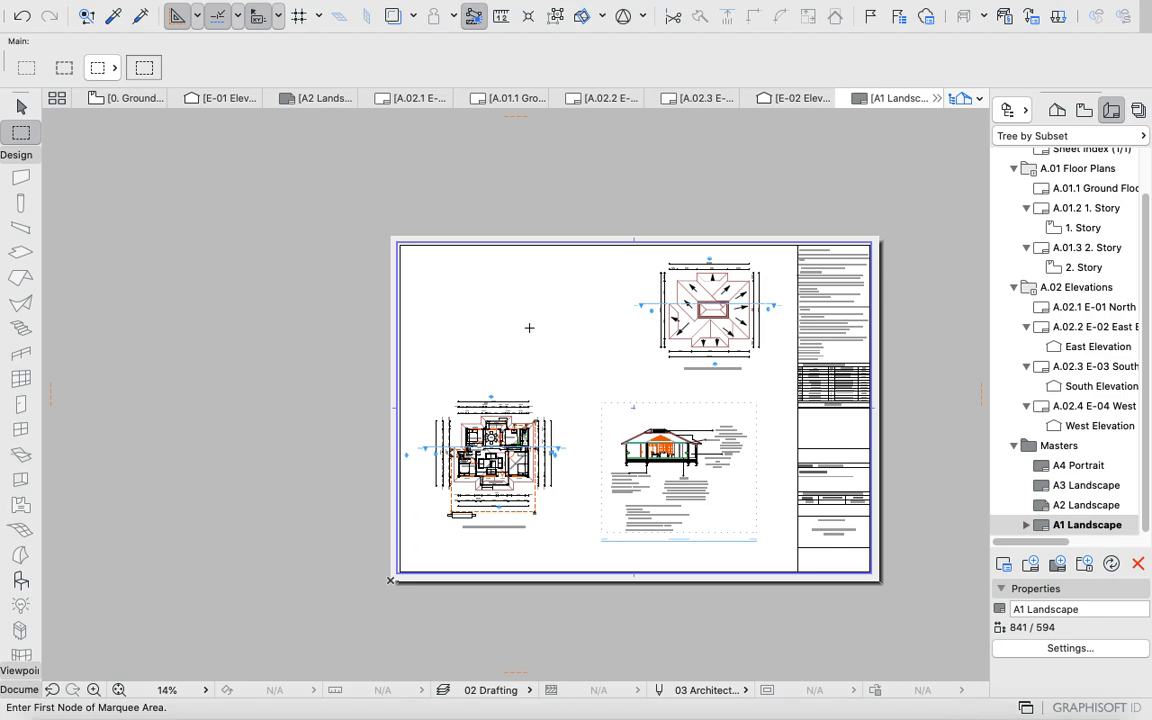
mouse_move(556, 302)
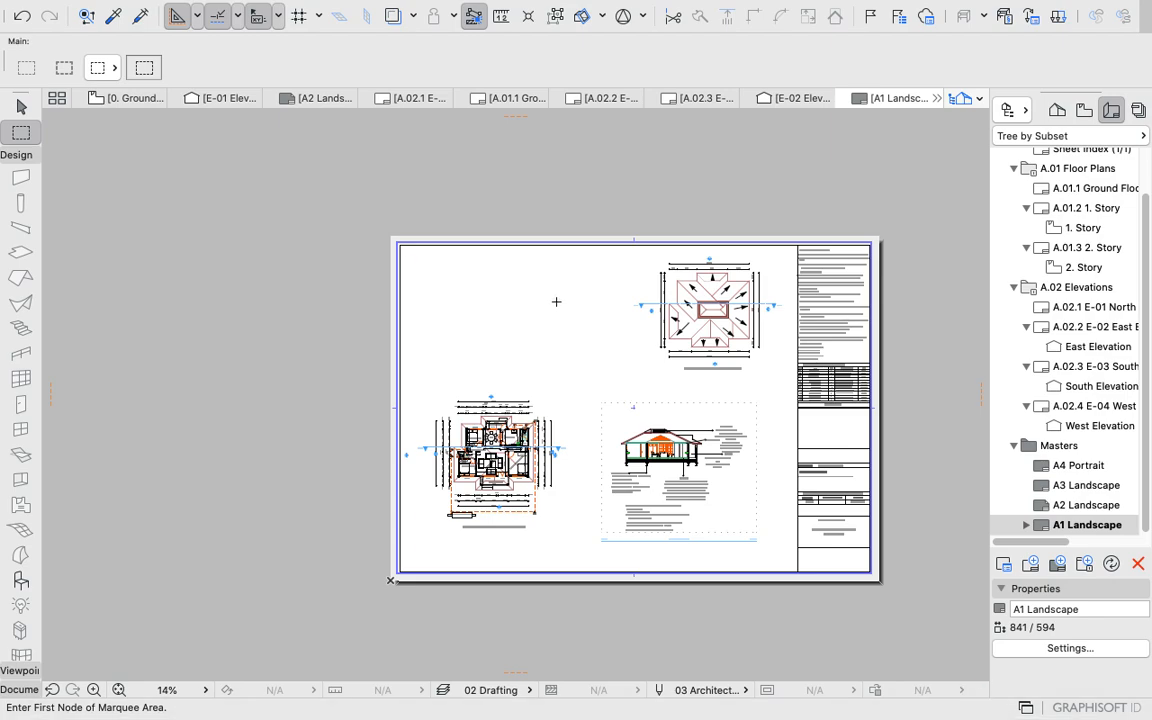
right_click(556, 301)
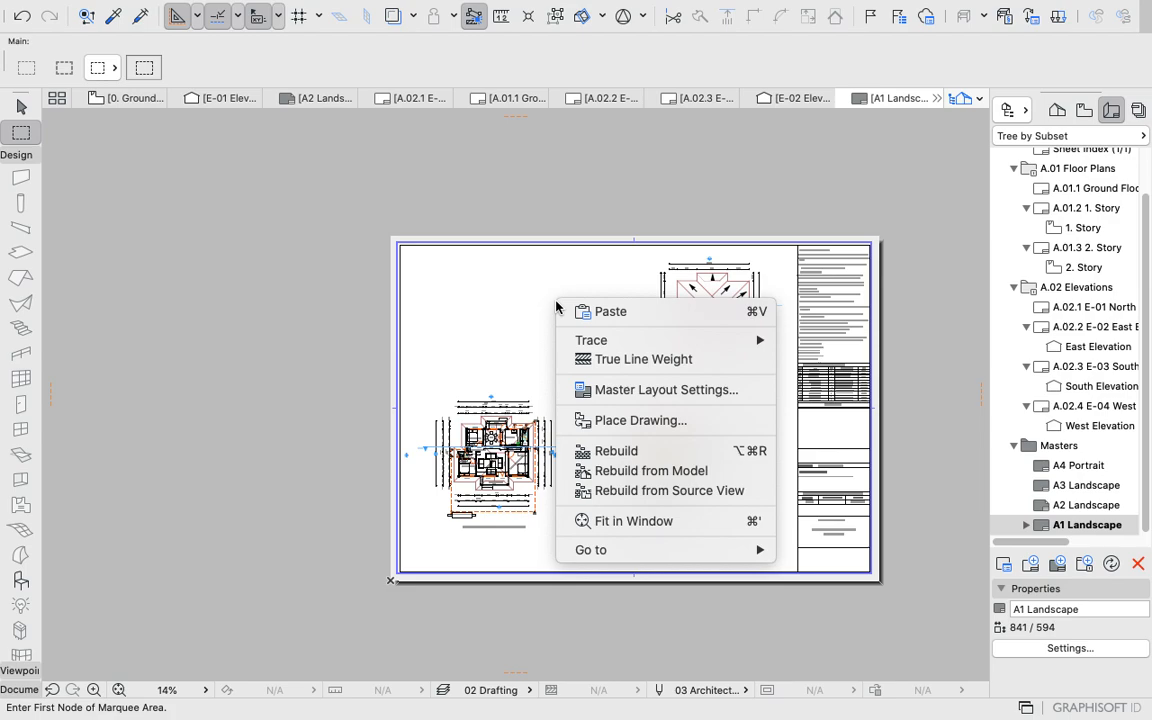
mouse_move(640, 420)
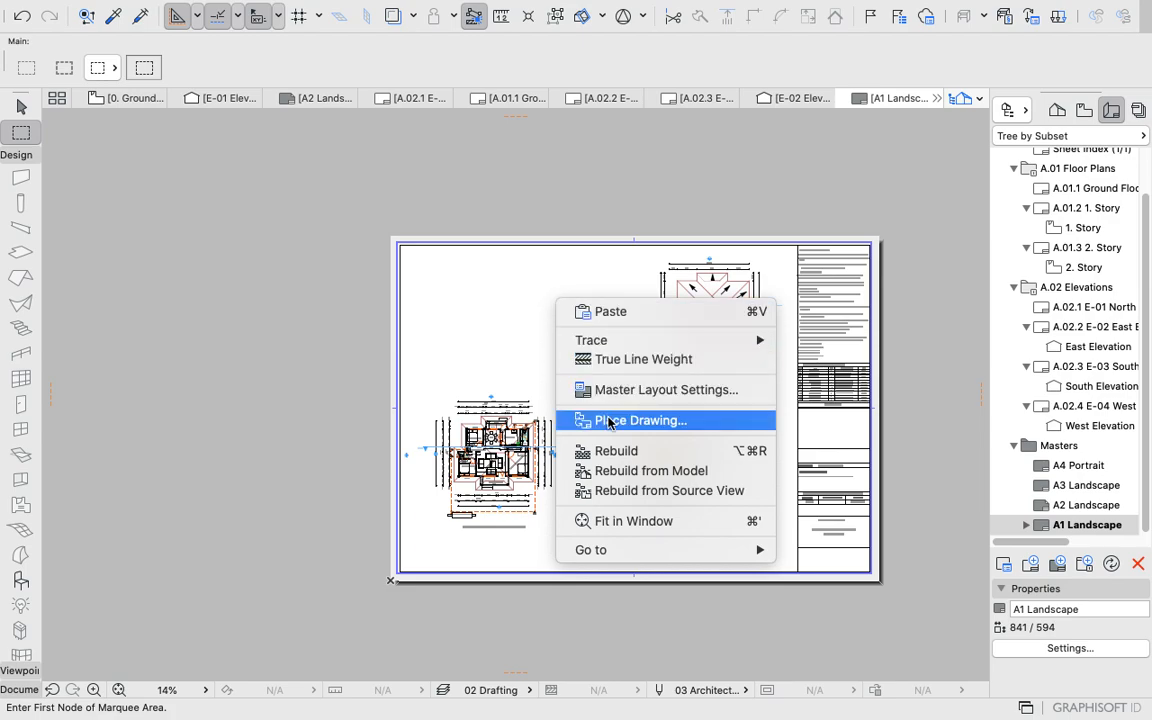
left_click(640, 420)
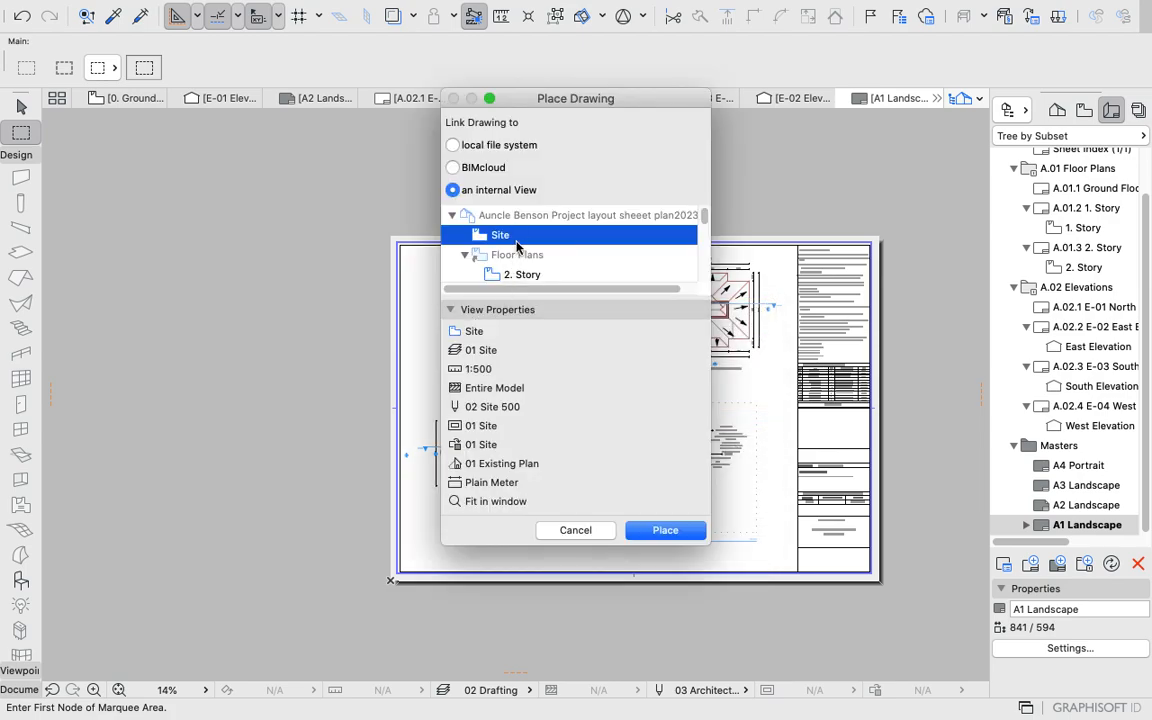
mouse_move(481, 350)
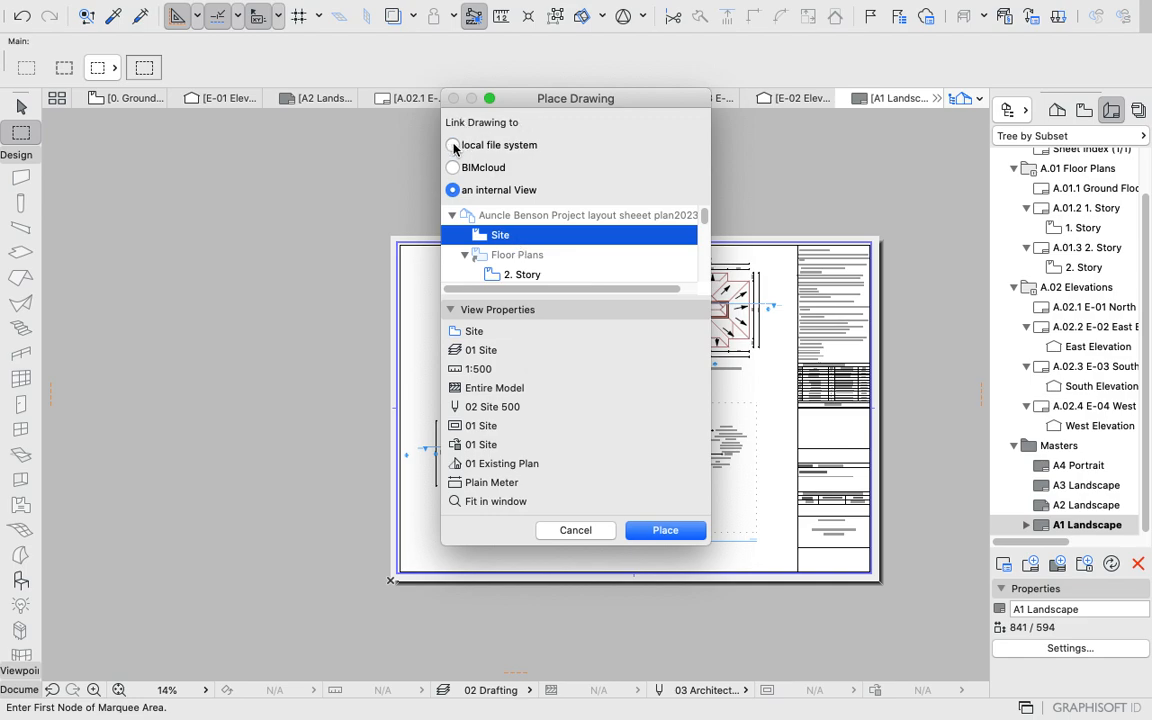
left_click(453, 145)
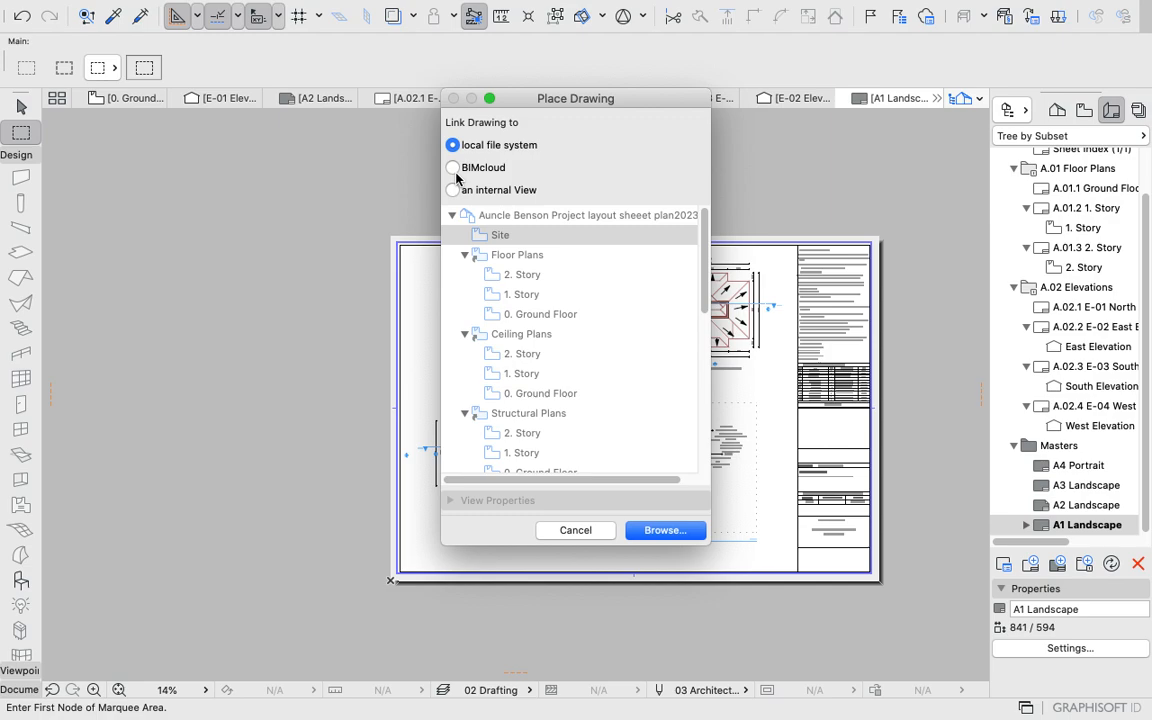
left_click(453, 190)
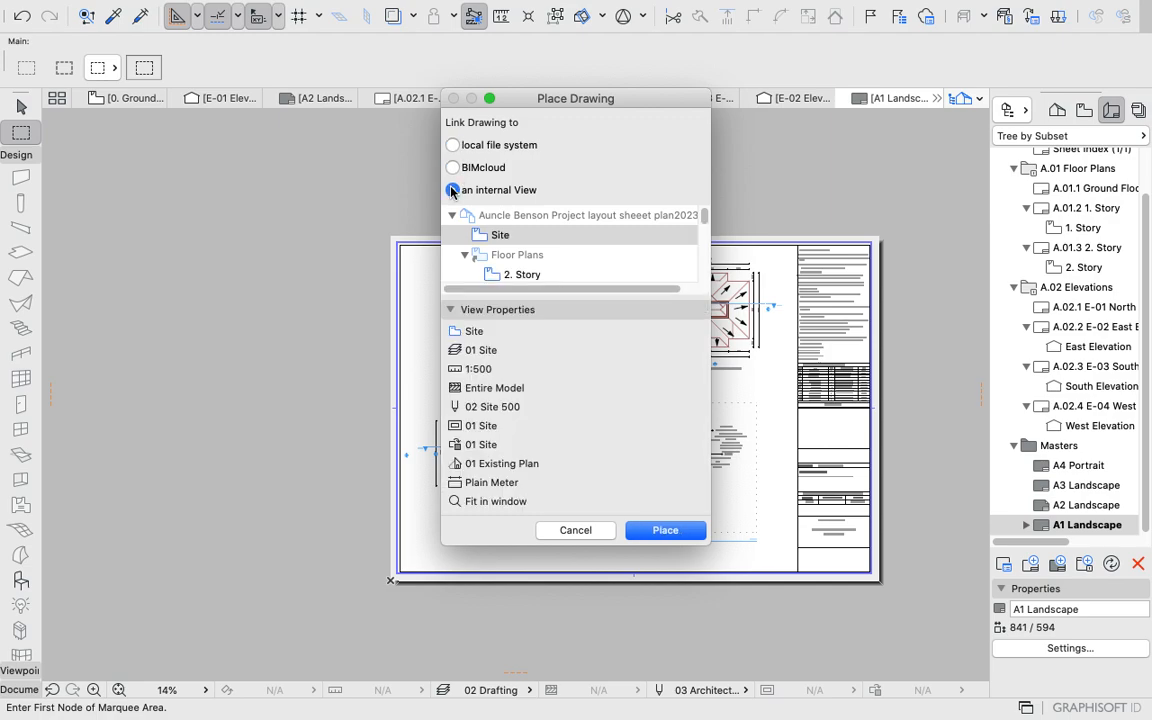
left_click(453, 167)
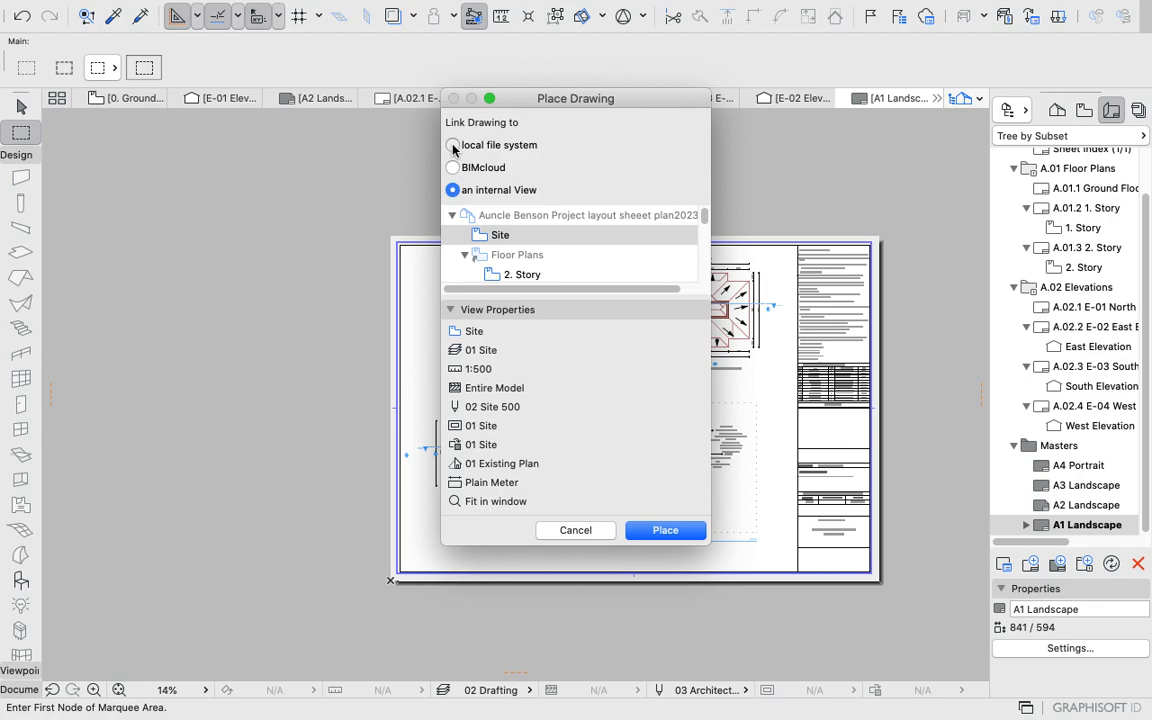
left_click(453, 144)
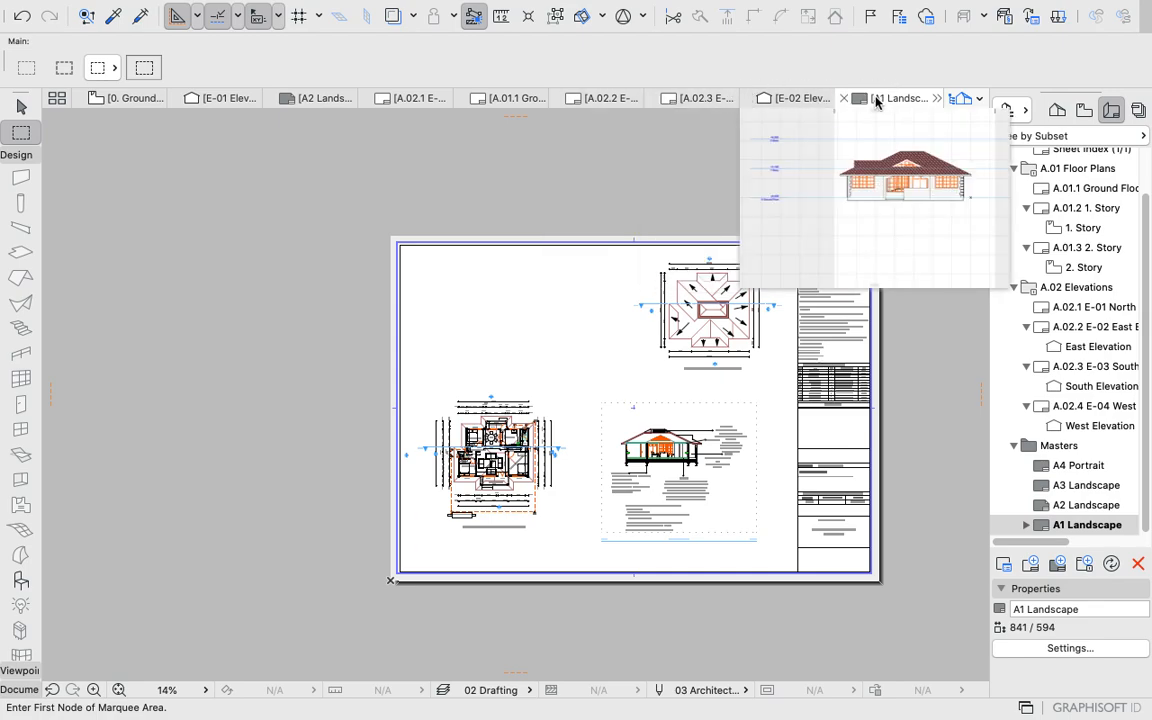
Switch to the 3D / All view of the house, then pick the A1 Landscape master.
left_click(963, 98)
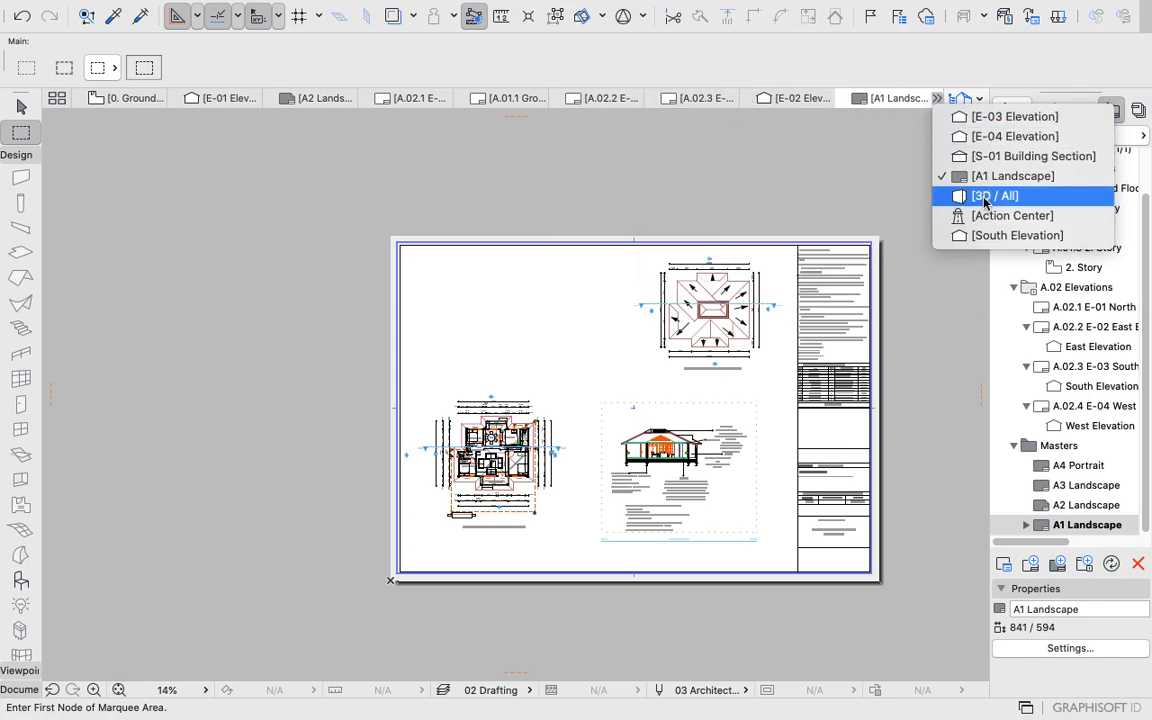
left_click(994, 195)
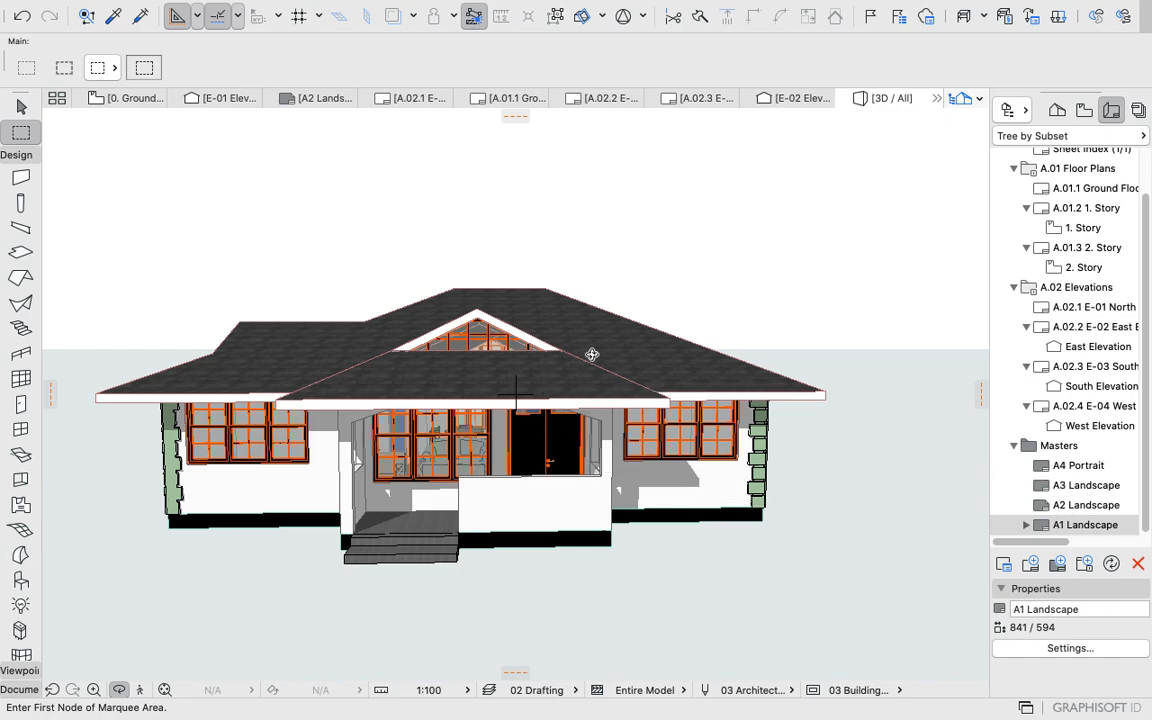
mouse_move(1037, 481)
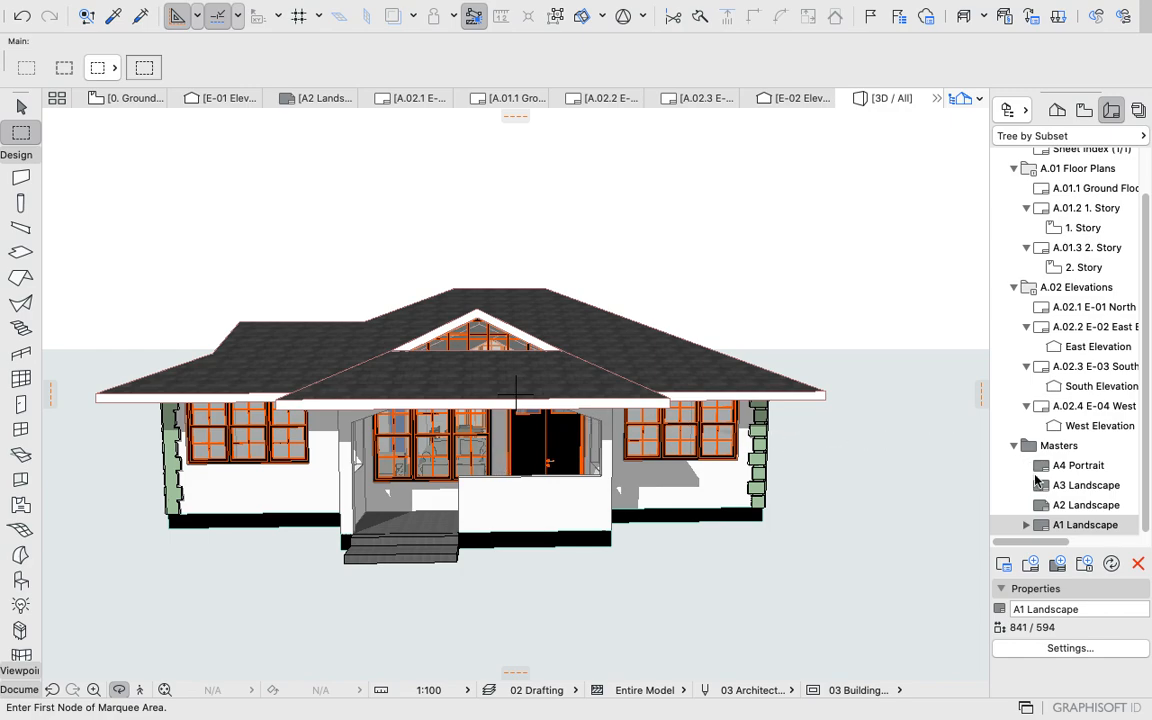
left_click(1084, 524)
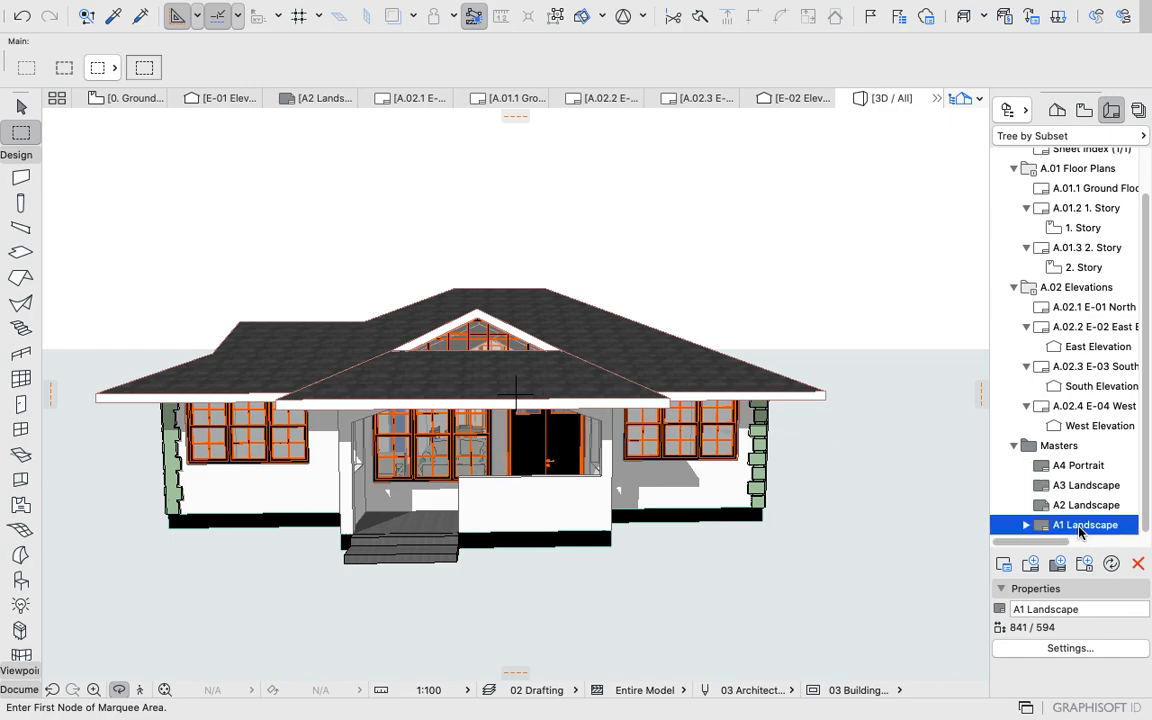
Return to the A1 Landscape layout and bring up the sheet's context menu.
double_click(1083, 524)
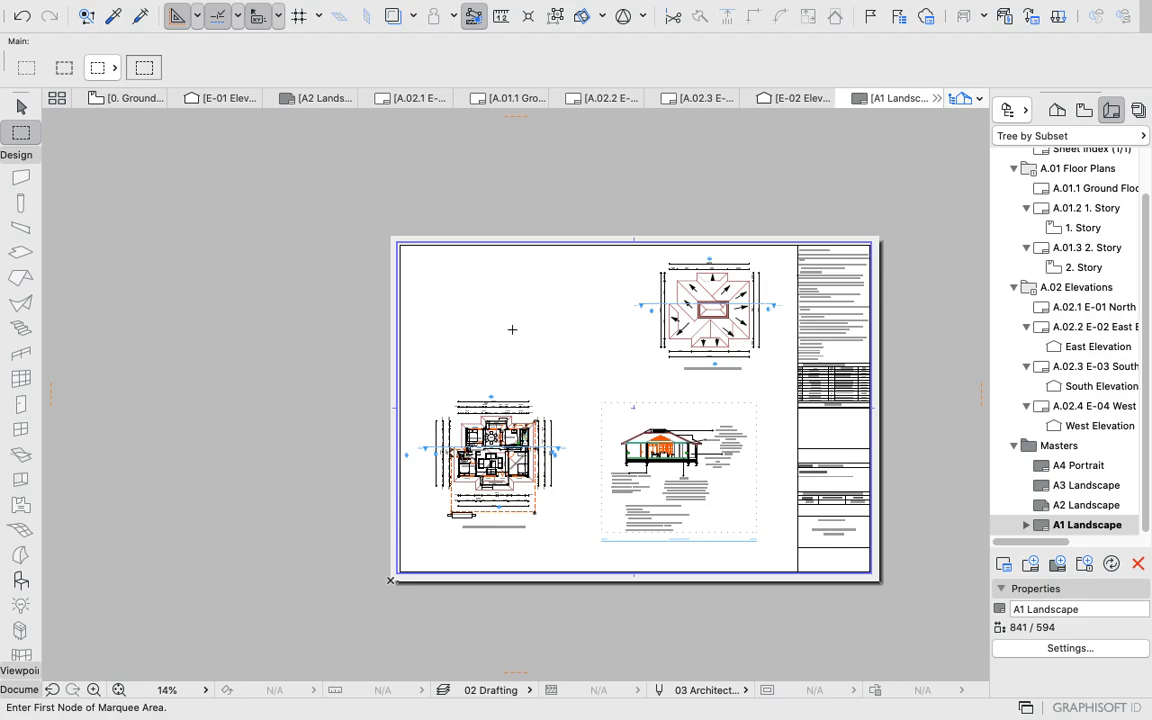
mouse_move(461, 297)
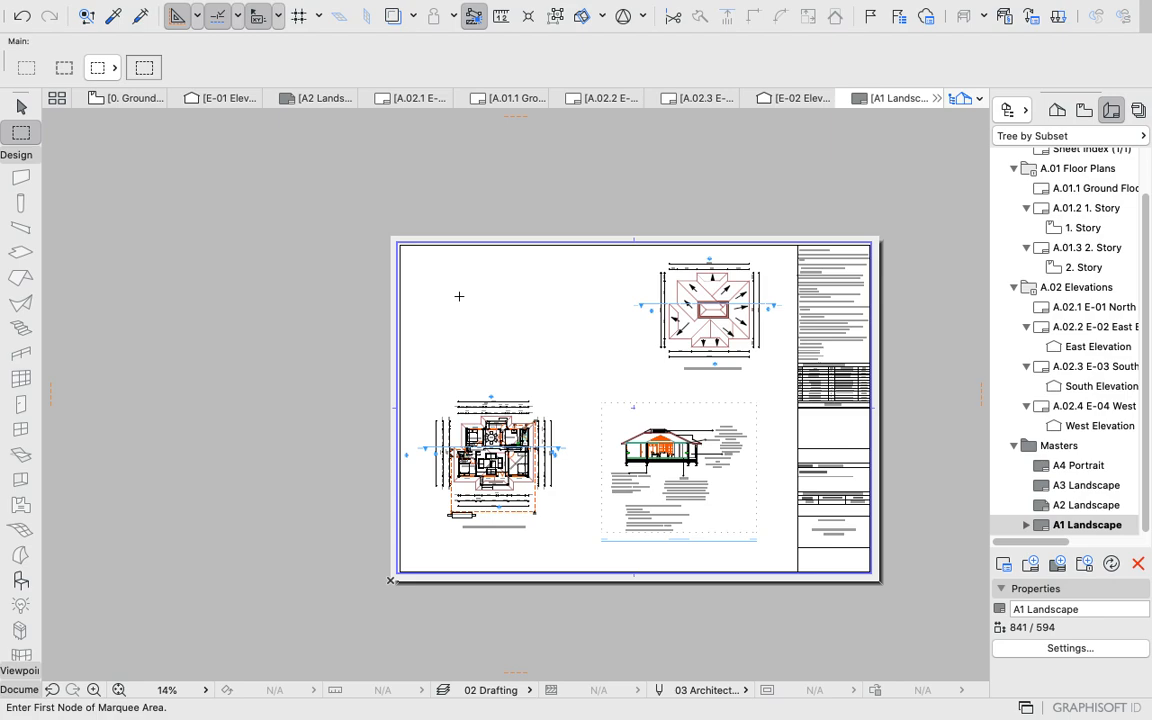
mouse_move(511, 280)
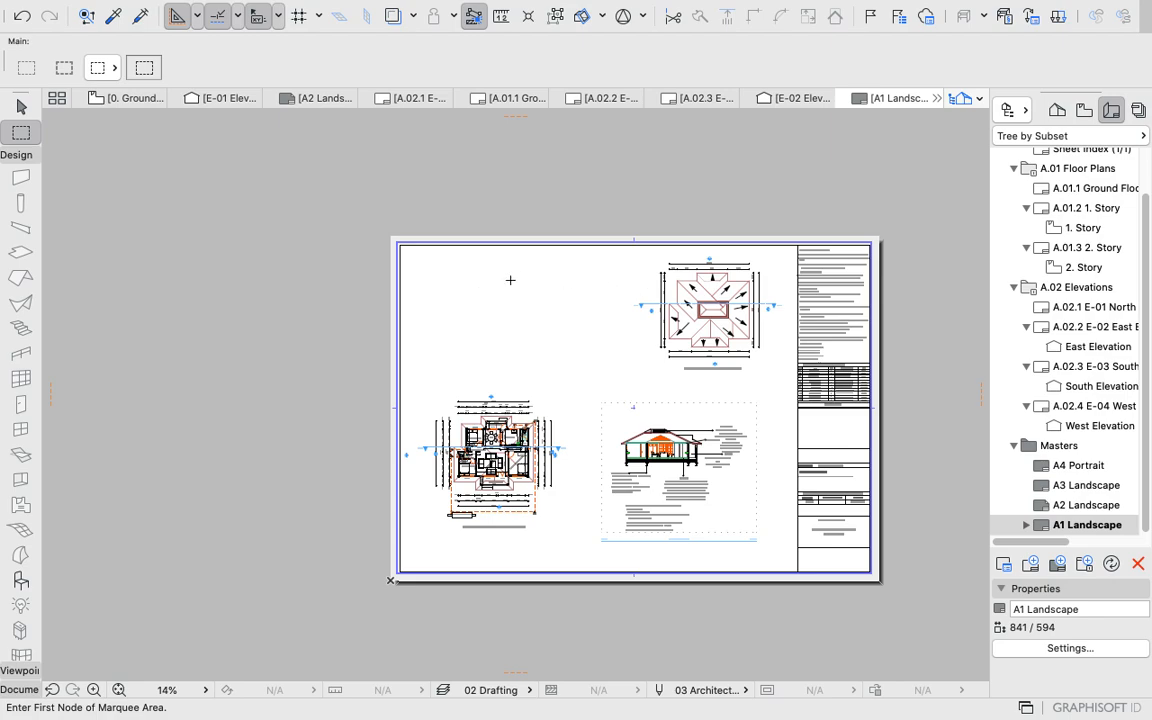
mouse_move(485, 285)
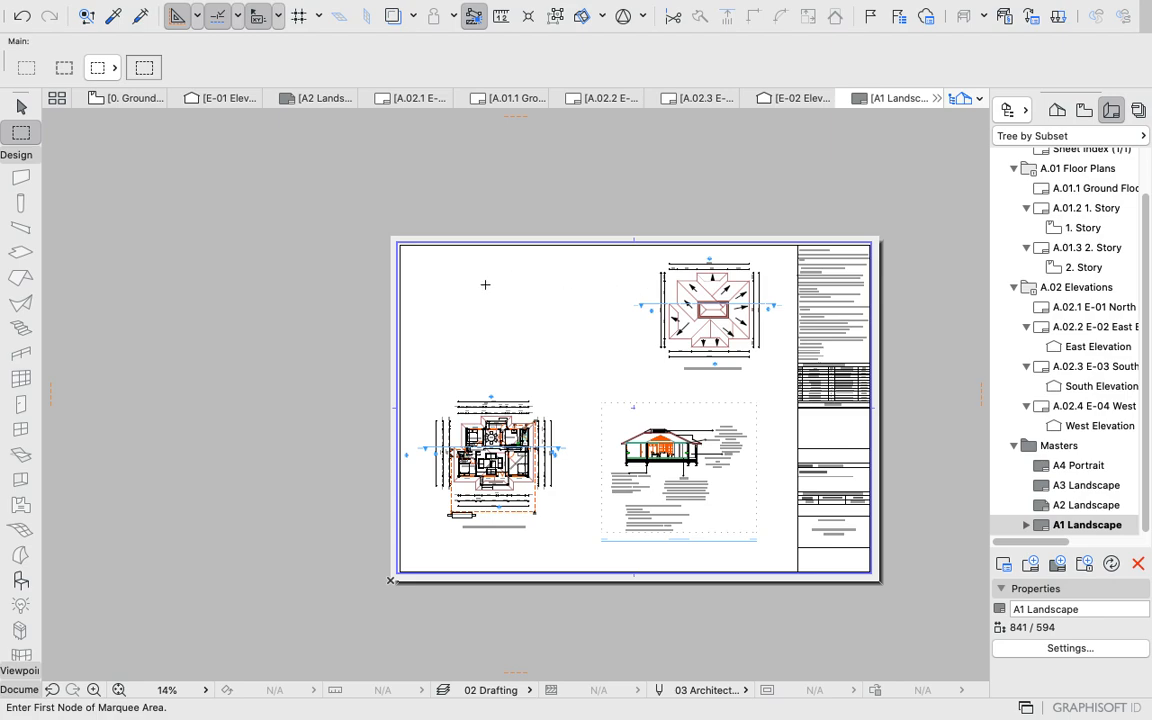
mouse_move(489, 286)
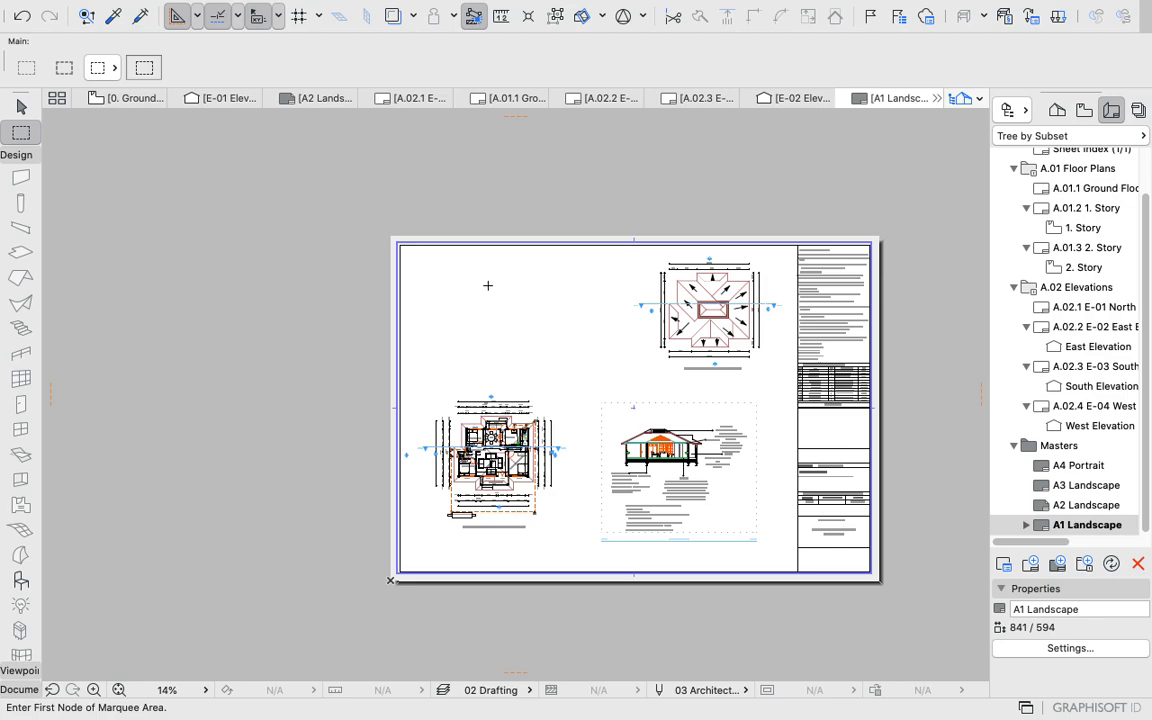
mouse_move(535, 265)
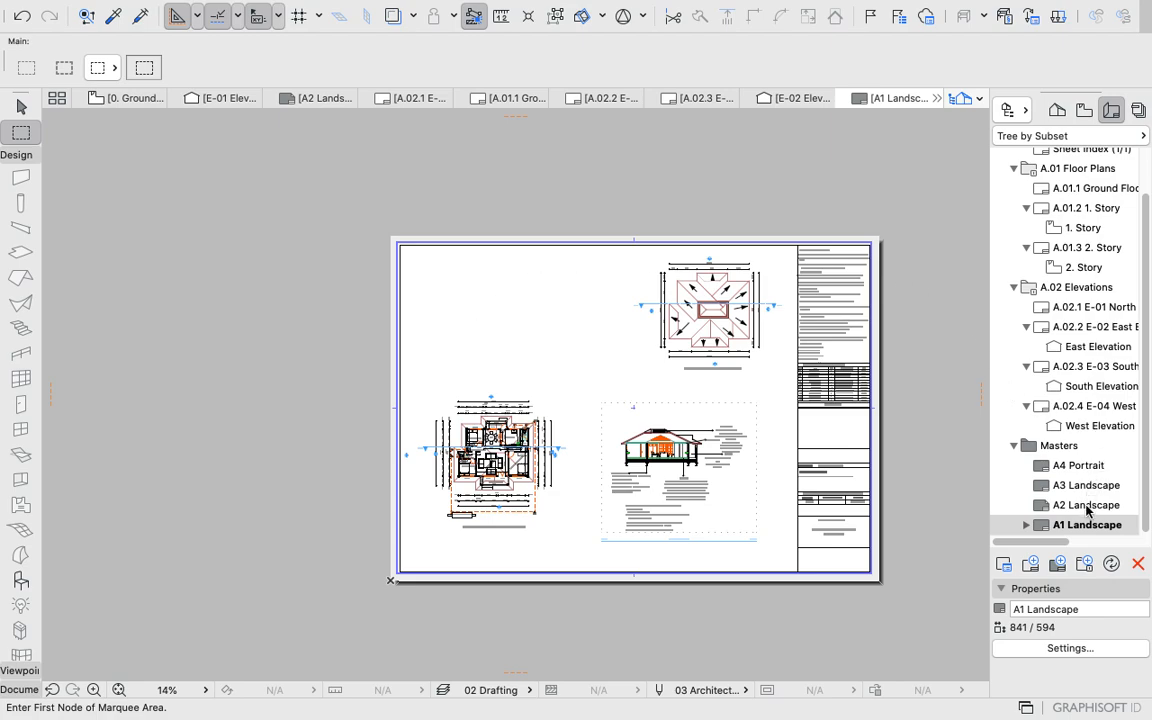
mouse_move(1005, 414)
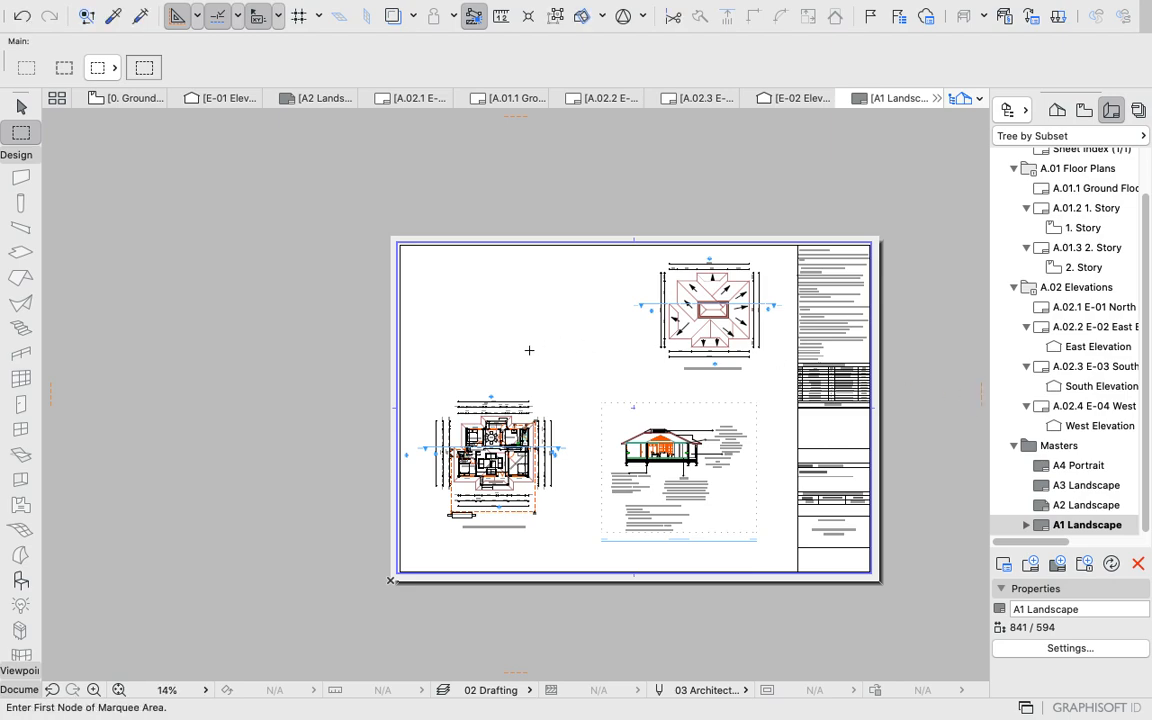
mouse_move(521, 345)
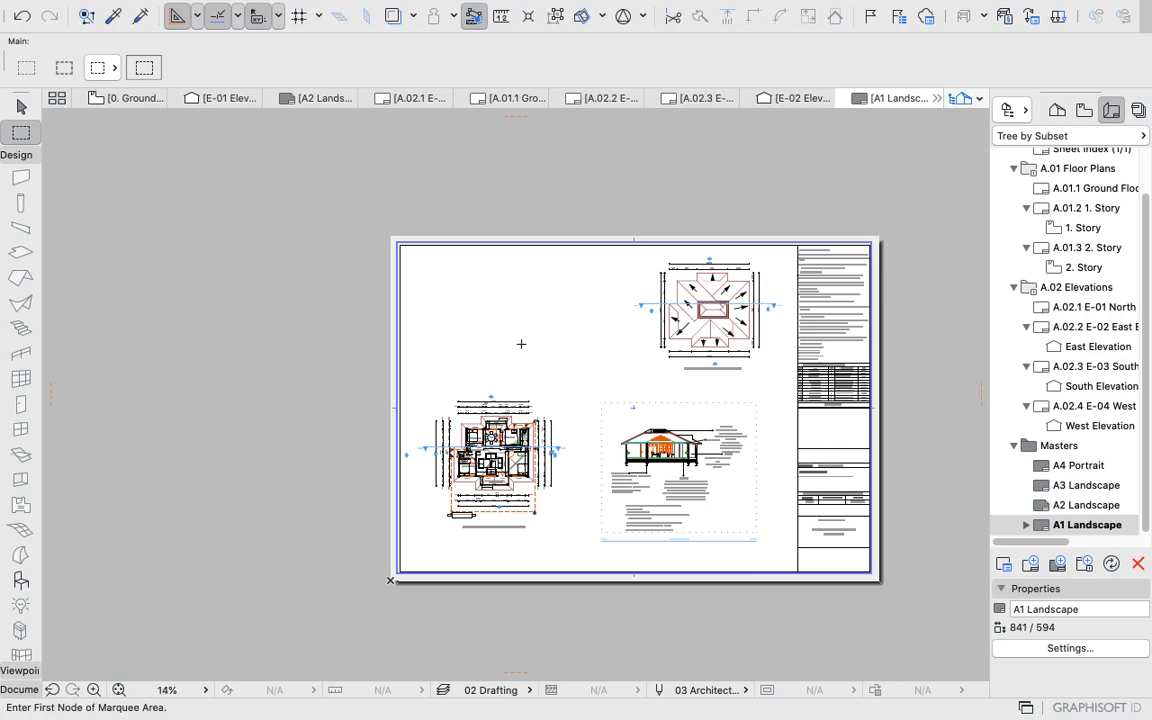
right_click(521, 344)
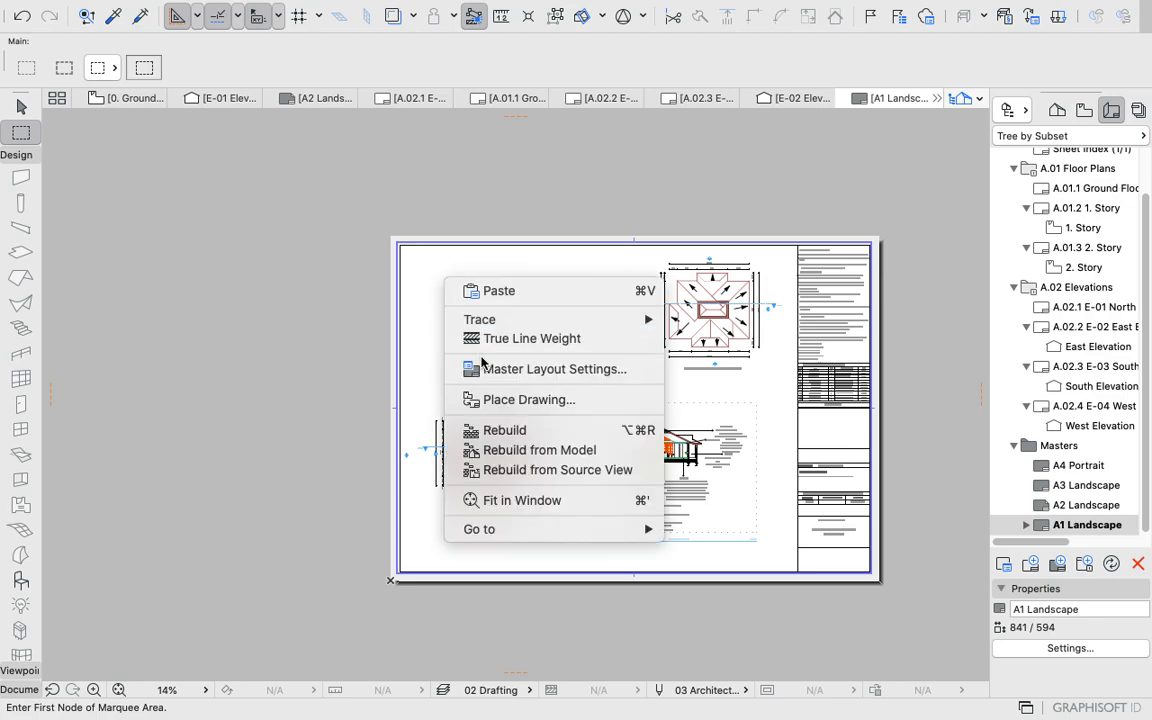
Place the E-01 Elevation drawing at the top left of the A1 Landscape sheet.
left_click(529, 399)
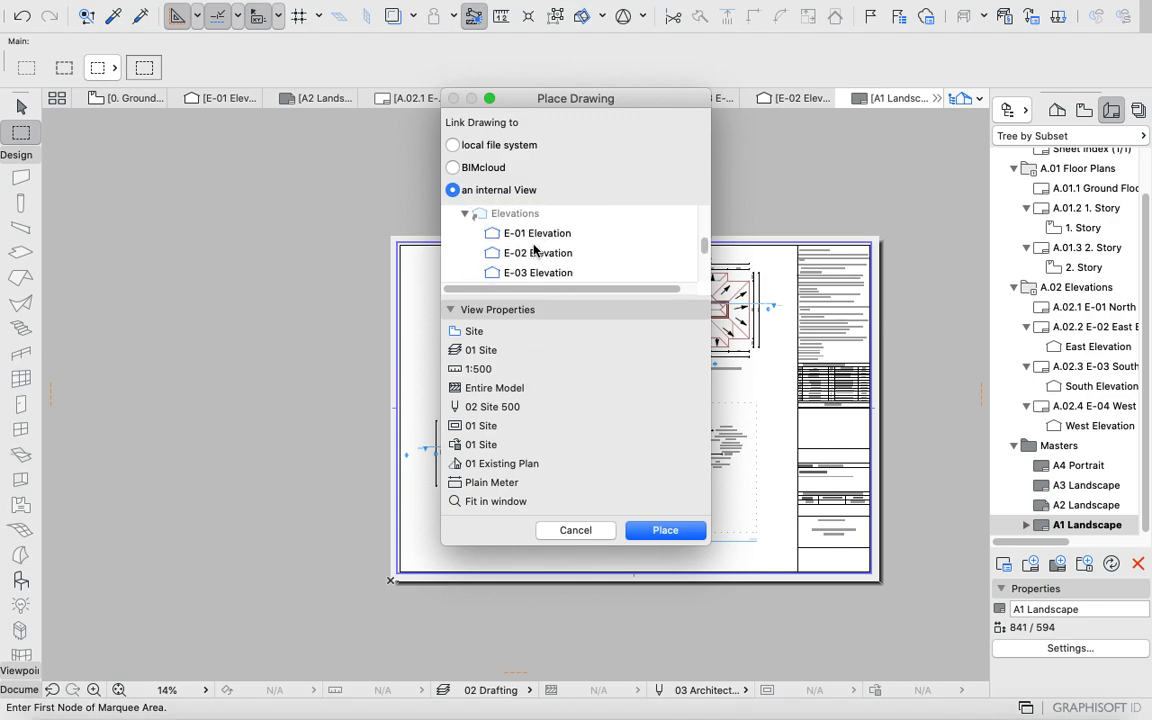
mouse_move(545, 235)
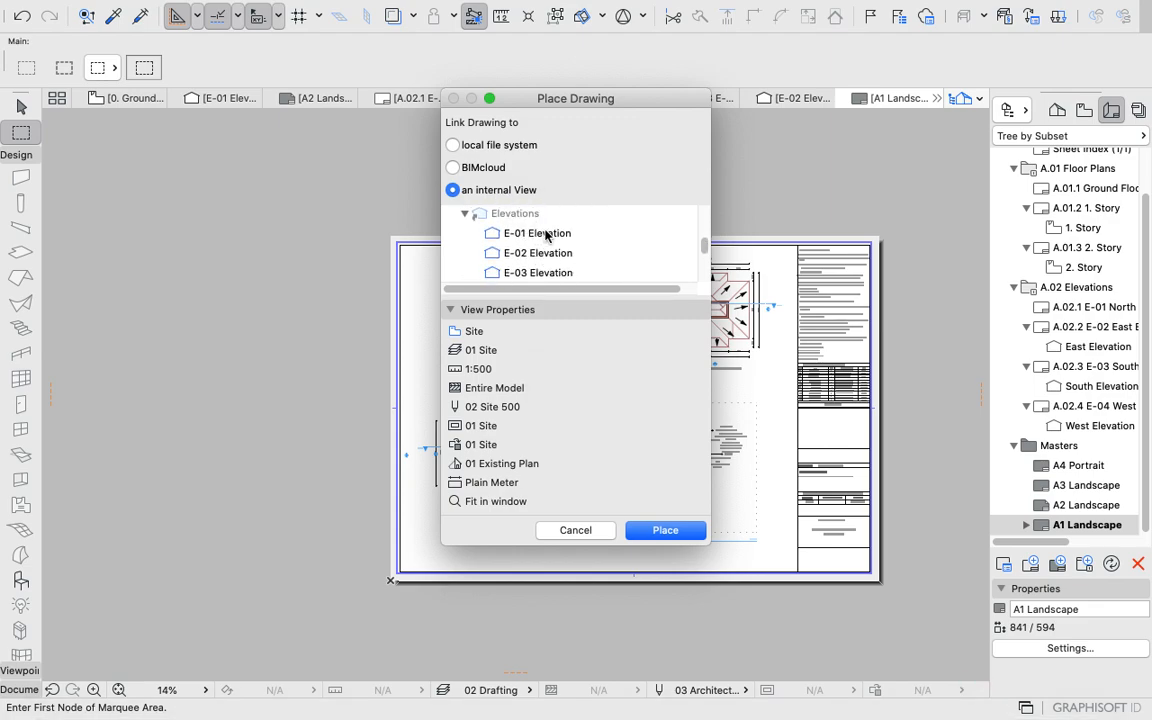
left_click(536, 232)
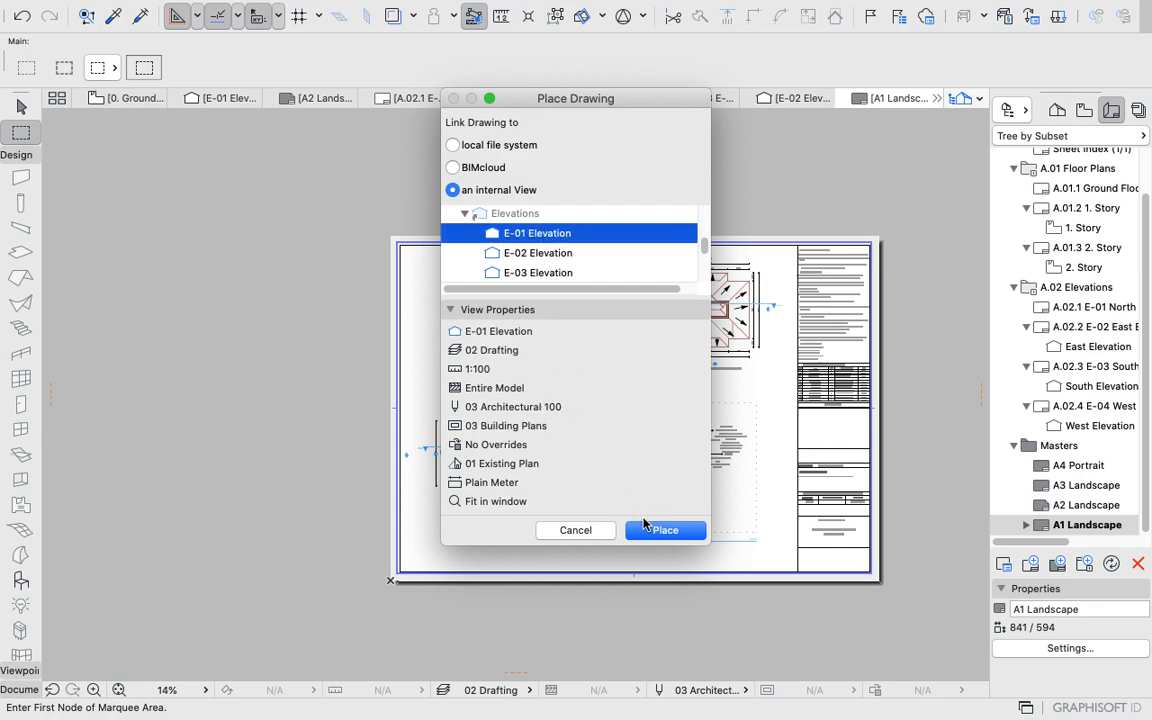
left_click(665, 530)
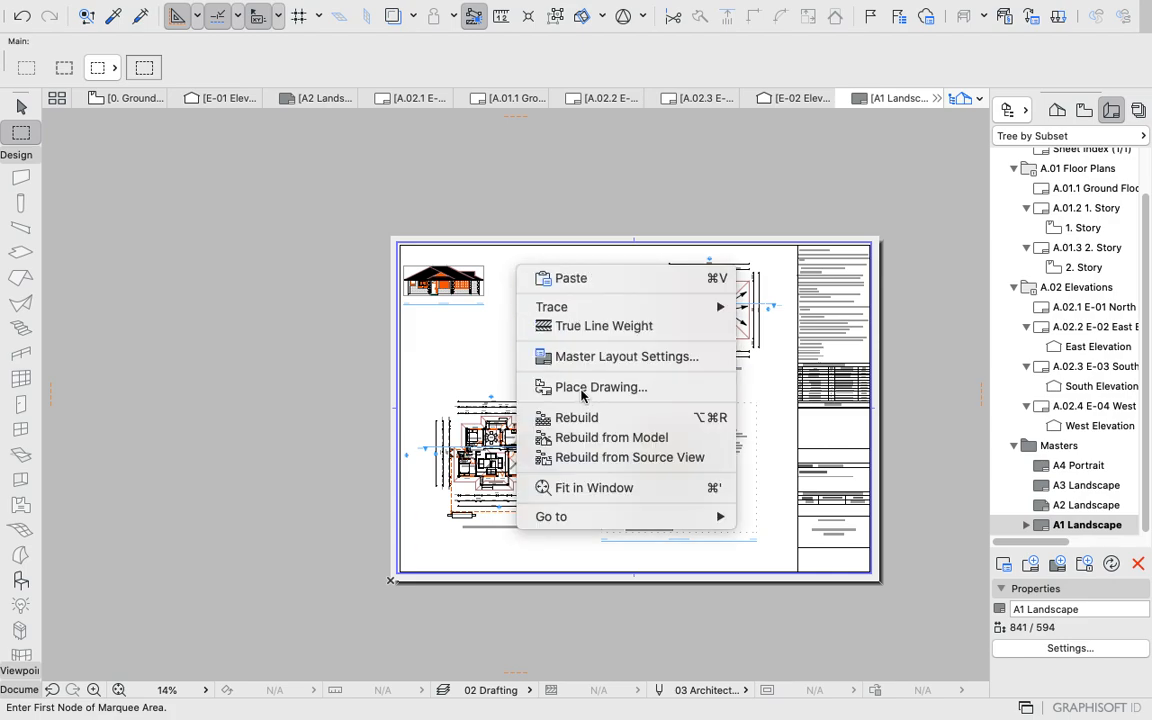
Place the E-02 Elevation drawing on the sheet and select it.
left_click(601, 387)
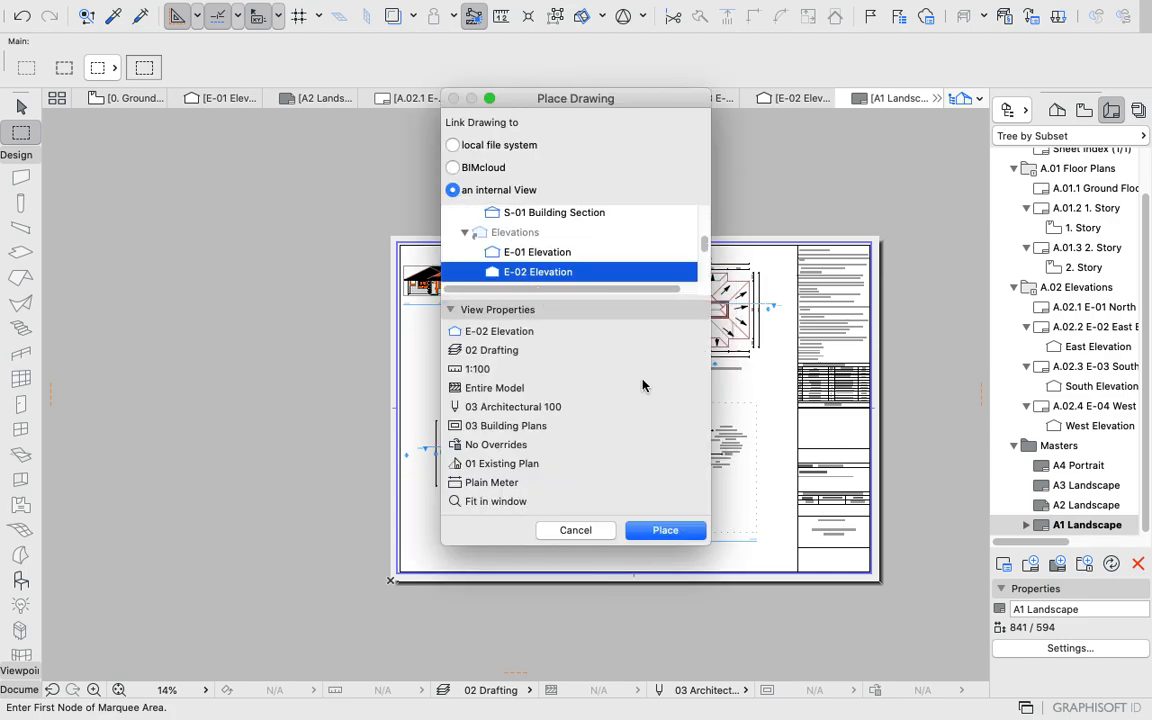
left_click(665, 530)
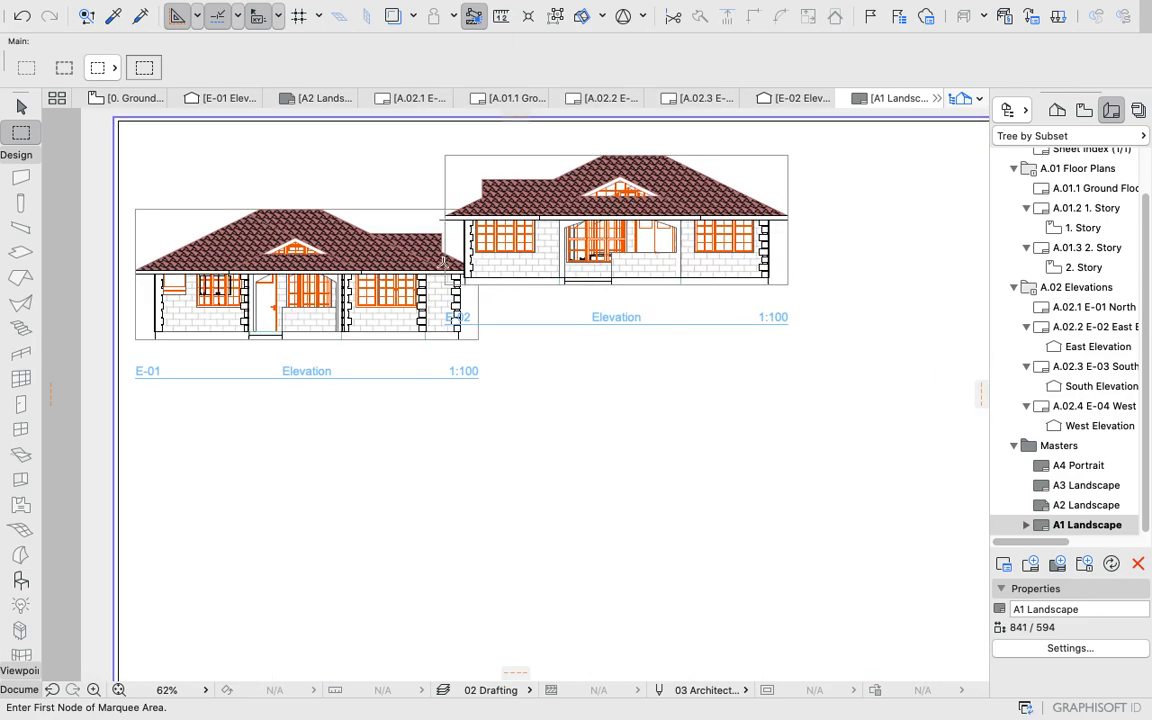
mouse_move(563, 224)
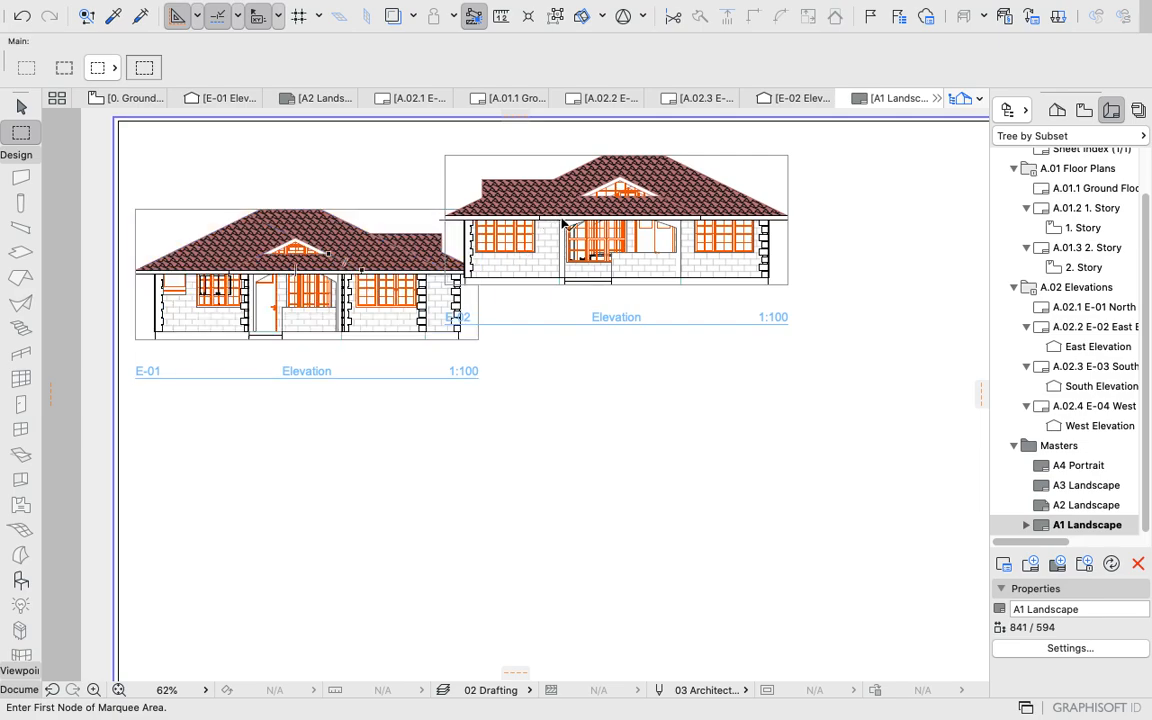
left_click(616, 220)
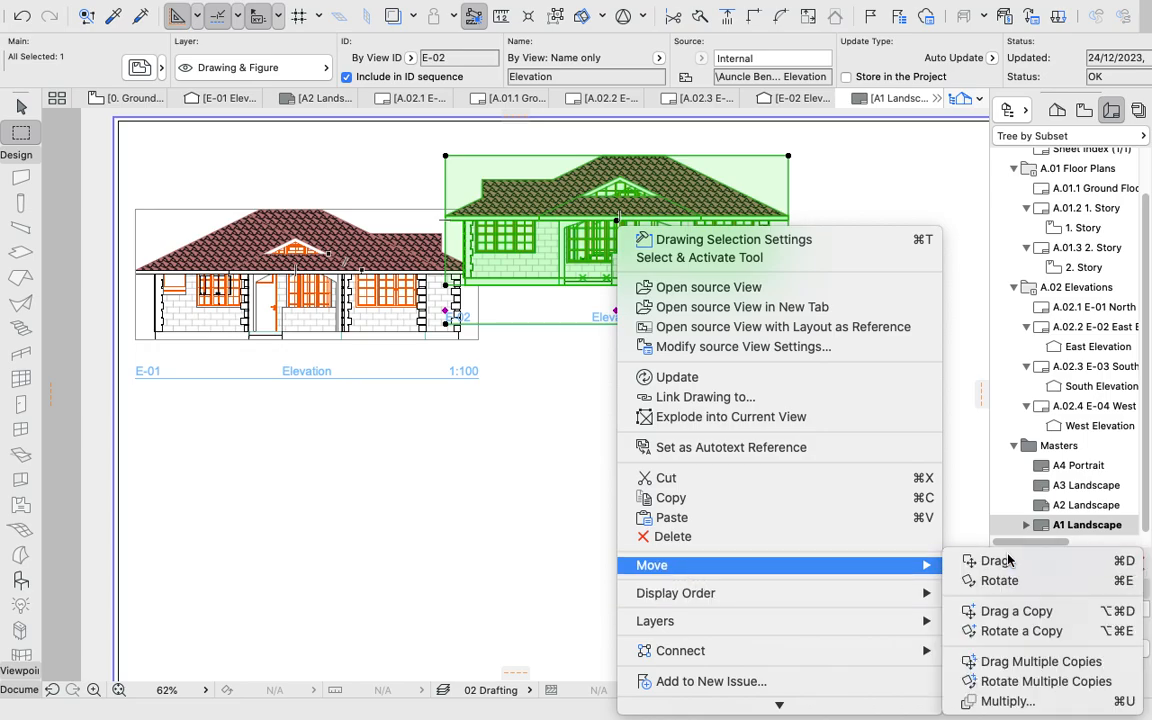
Drag E-01 and E-02 into a non-overlapping row along the top of the sheet.
left_click(997, 560)
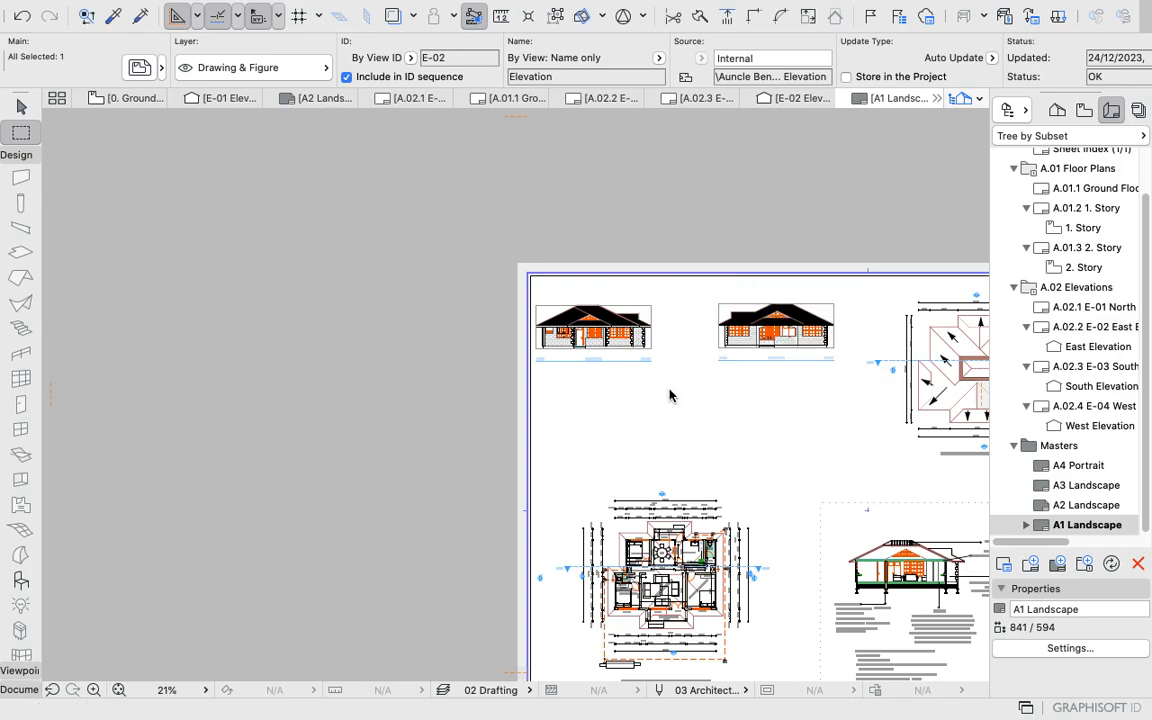
left_click(593, 331)
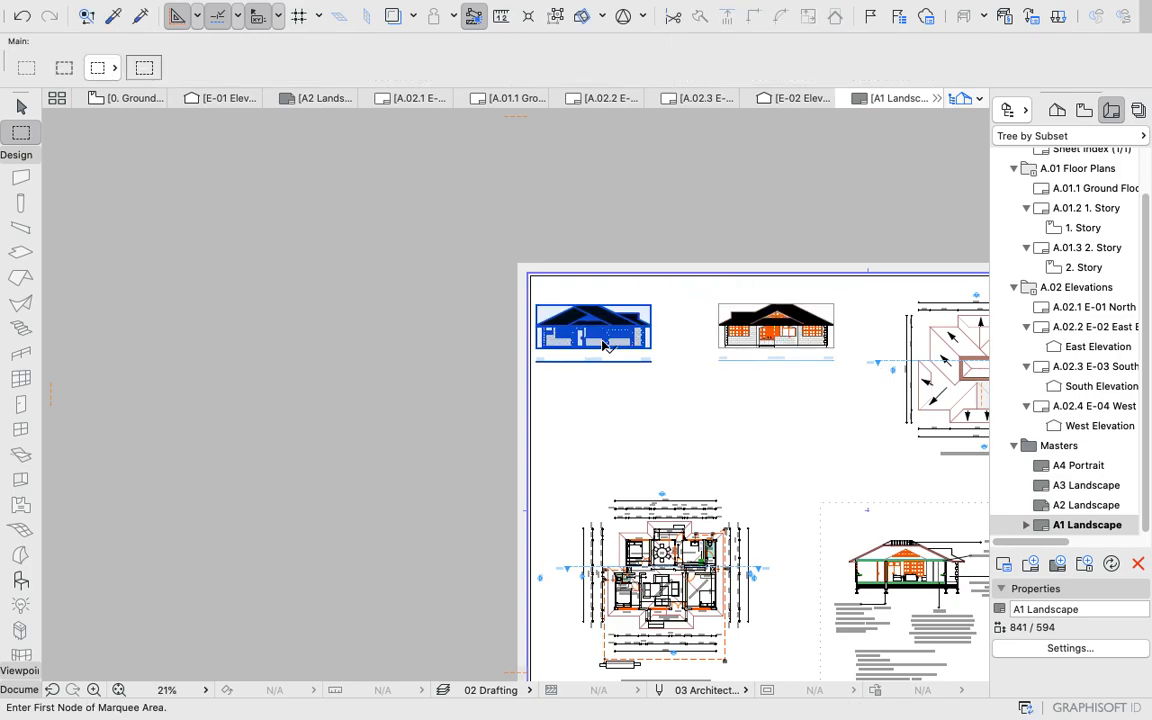
right_click(592, 332)
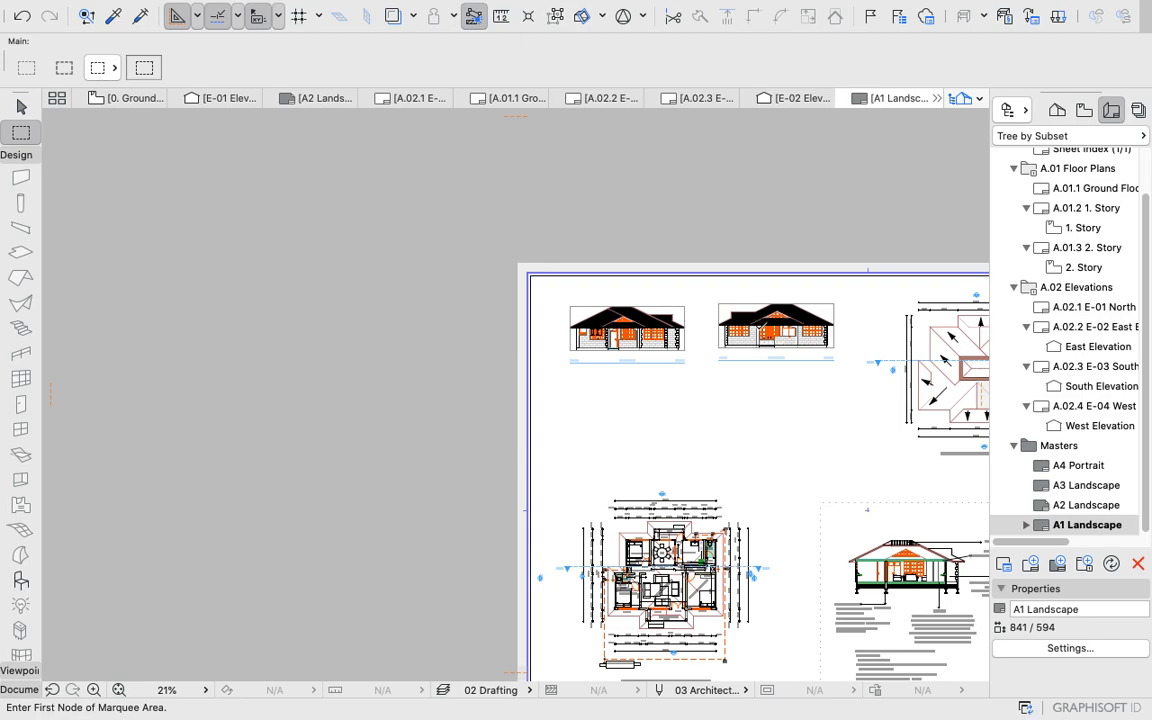
left_click(776, 331)
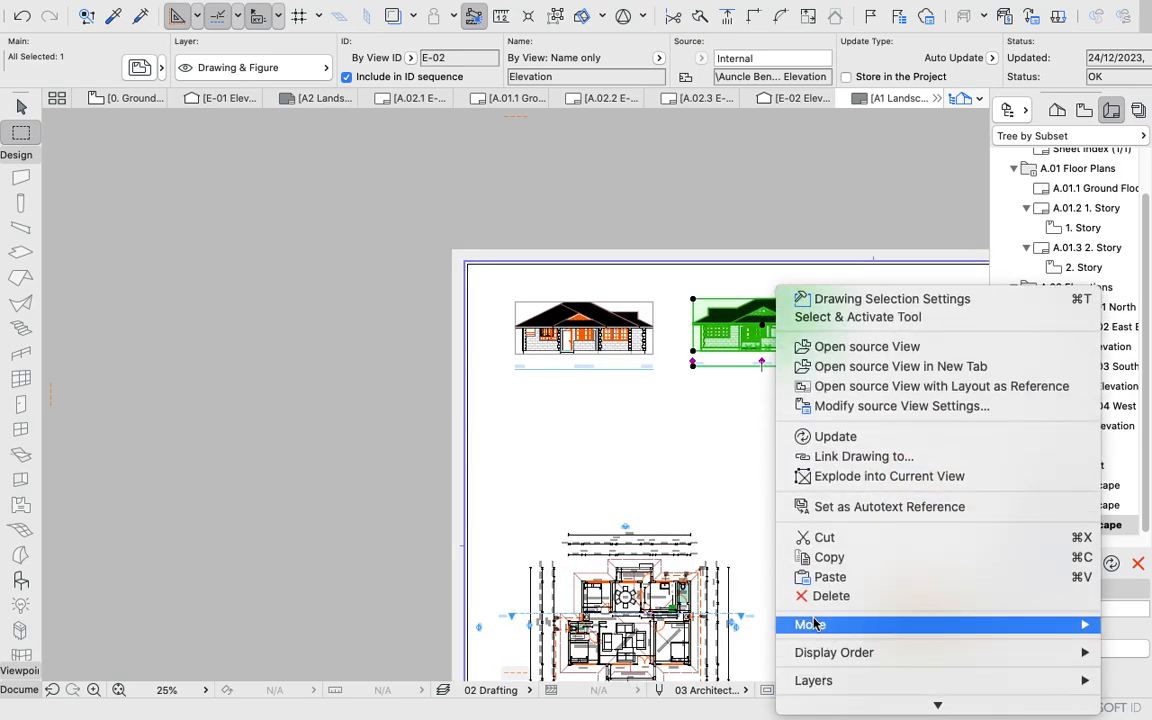
left_click(810, 624)
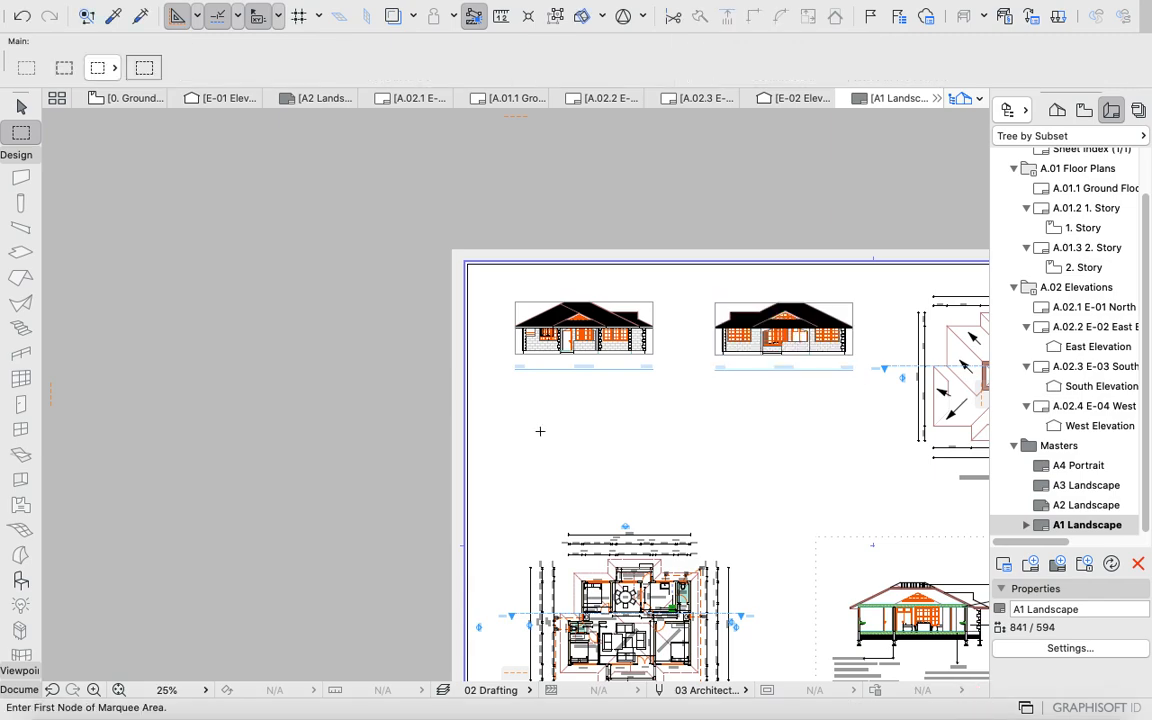
right_click(540, 432)
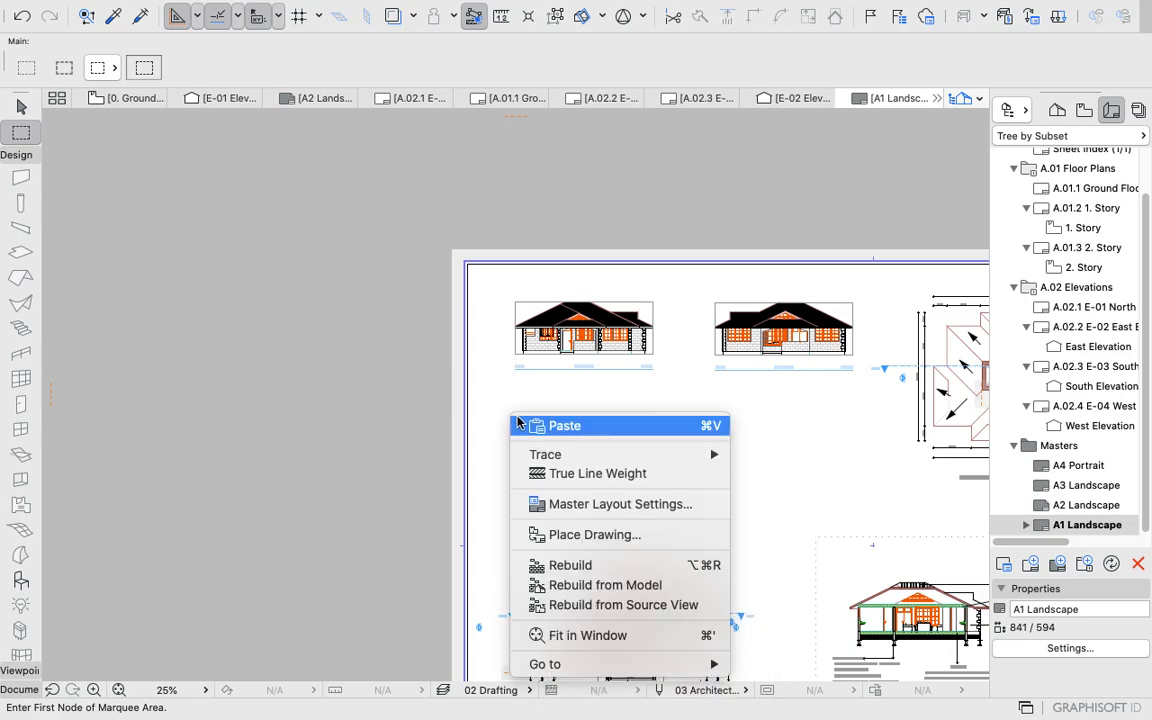
mouse_move(594, 534)
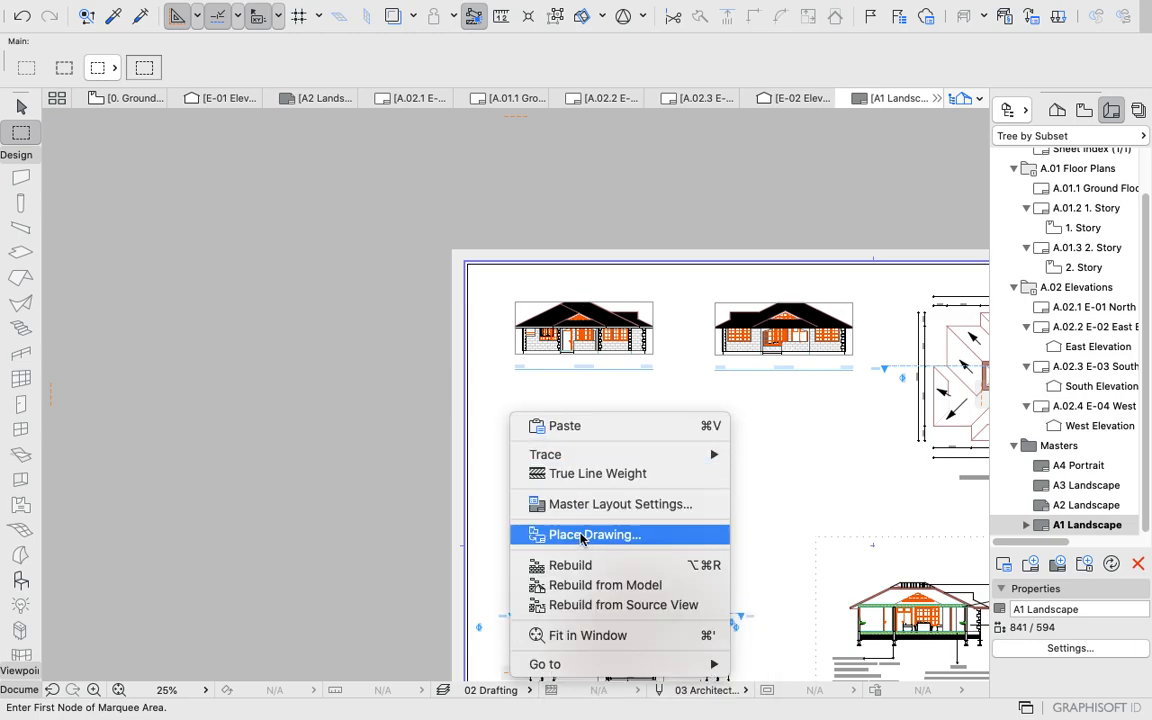
Place the E-03 Elevation drawing and drag it into a second row below E-01.
left_click(594, 534)
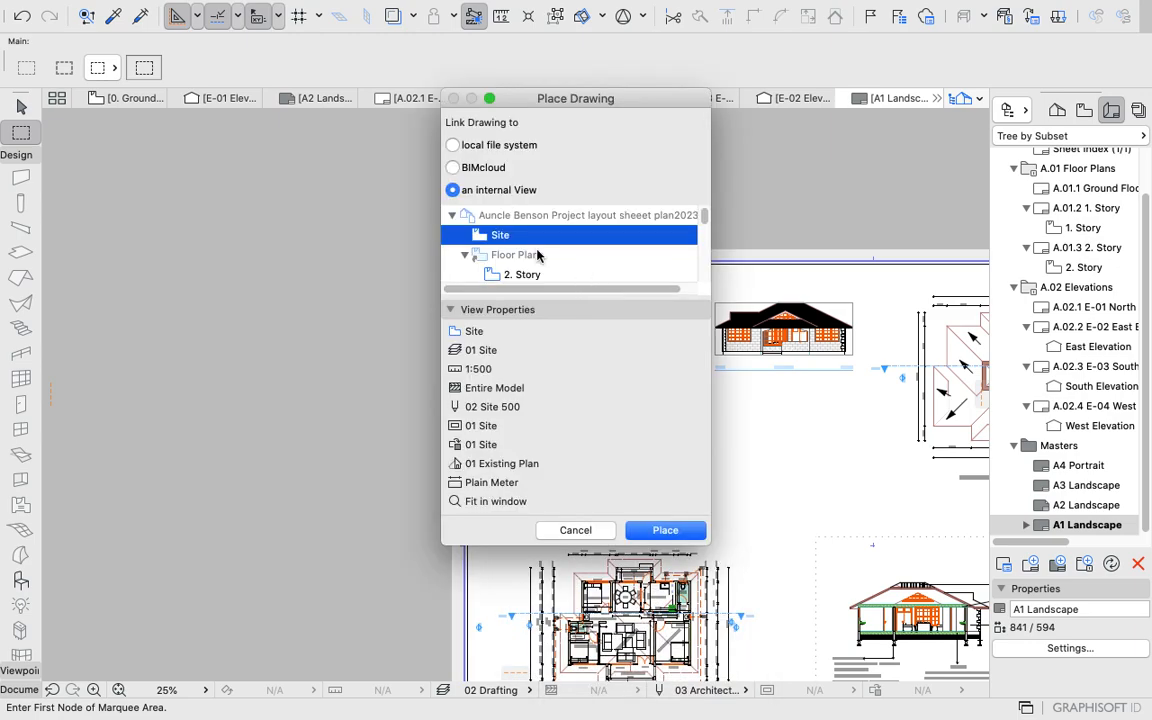
scroll("down", 3)
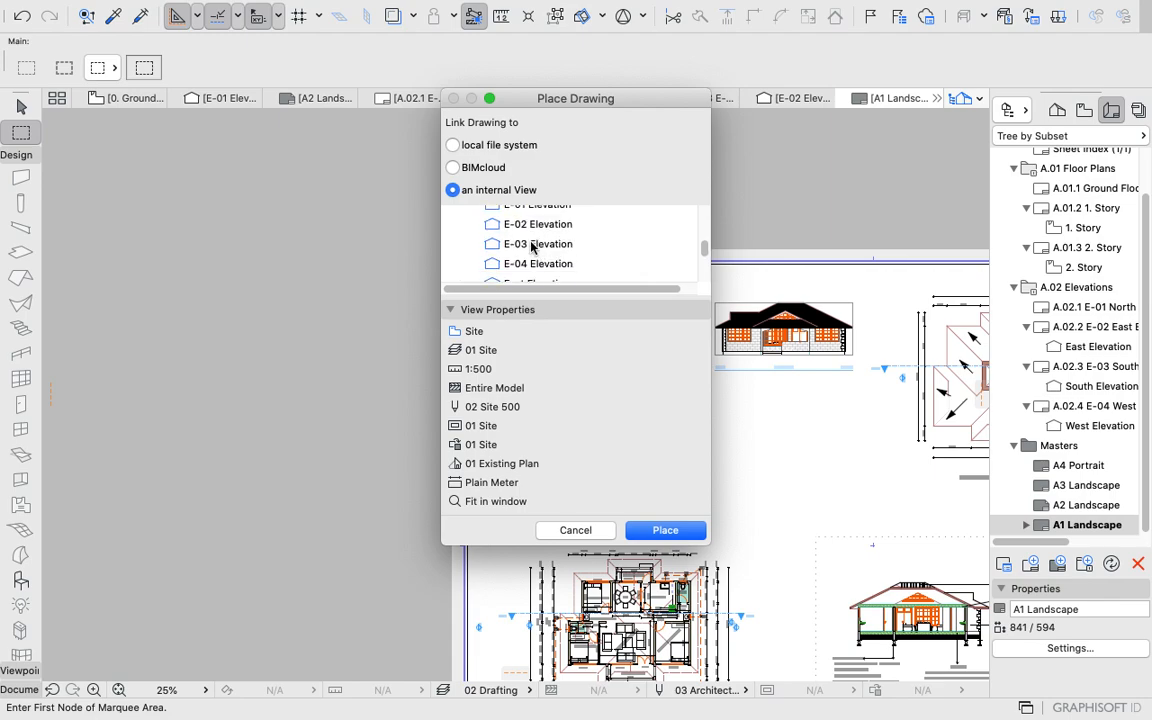
left_click(665, 530)
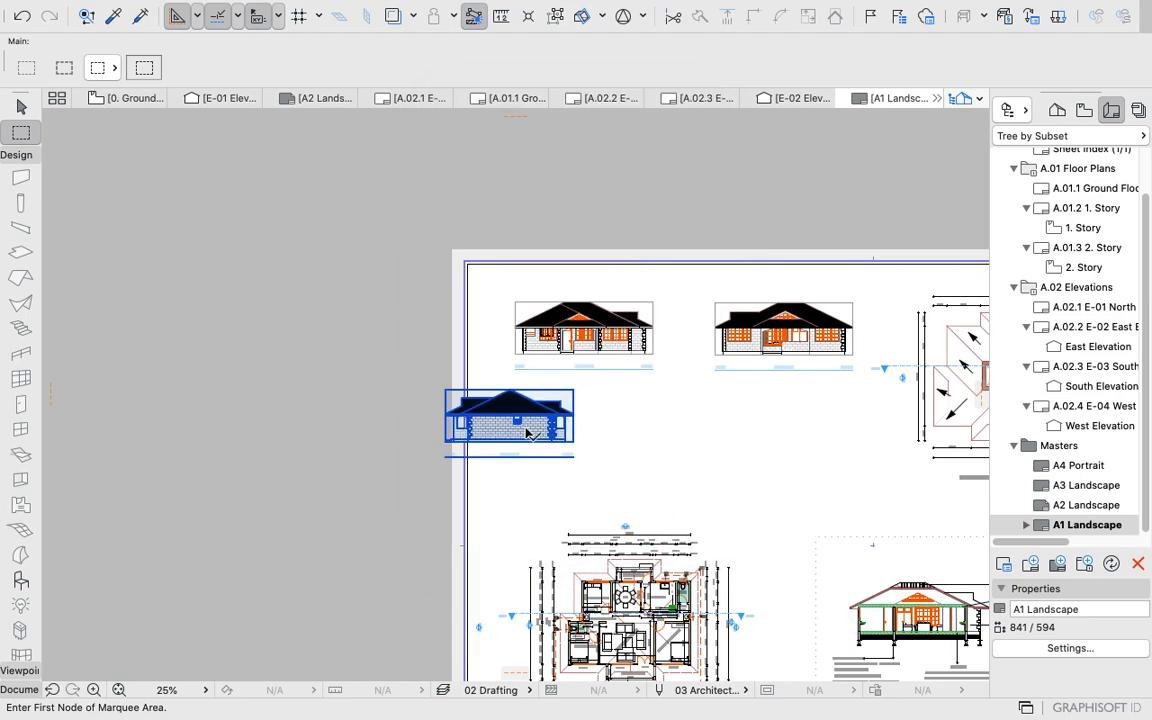
right_click(508, 418)
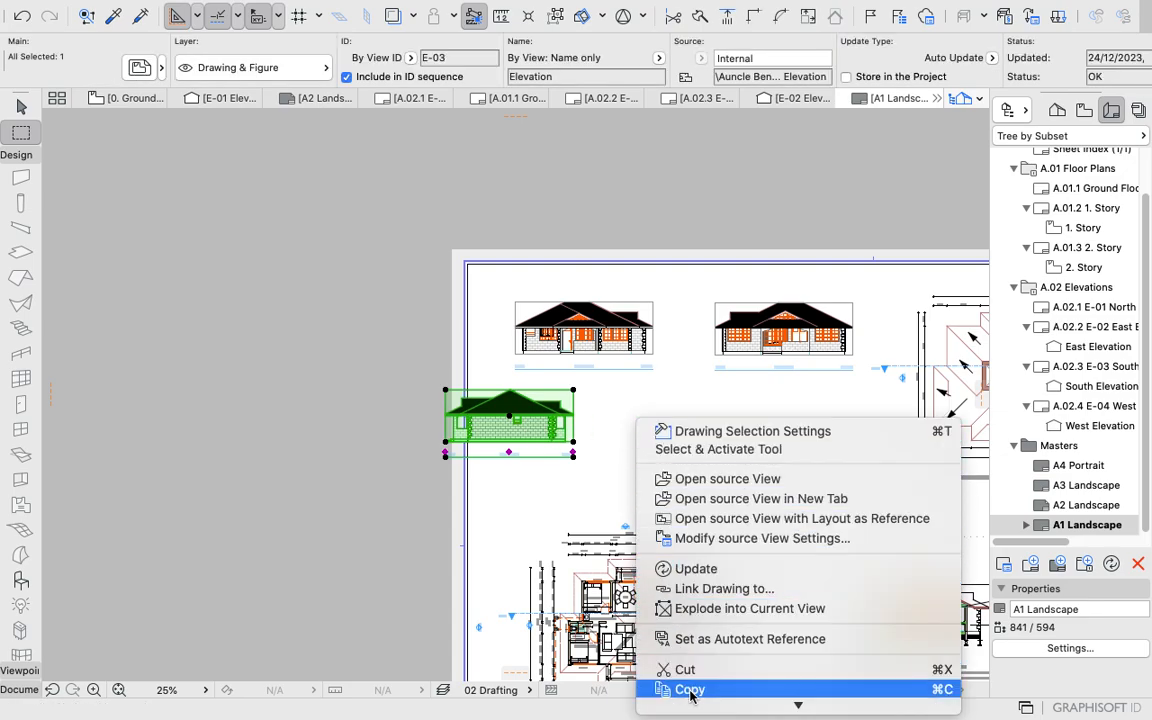
mouse_move(671, 637)
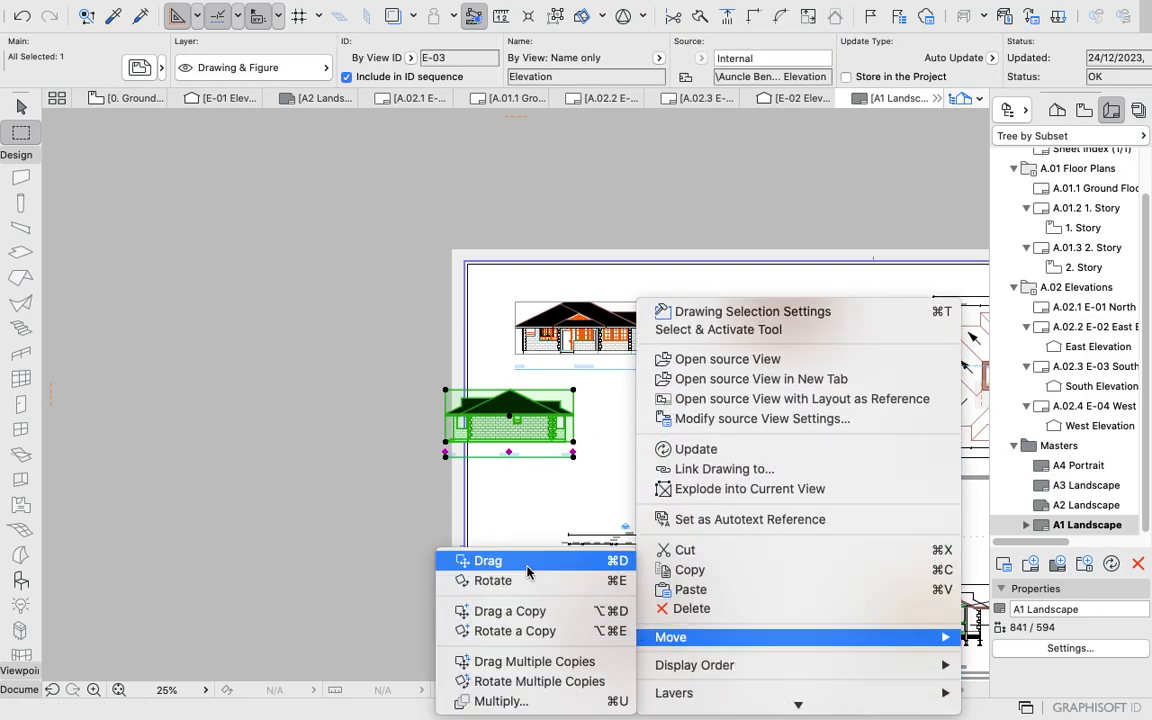
left_click(489, 560)
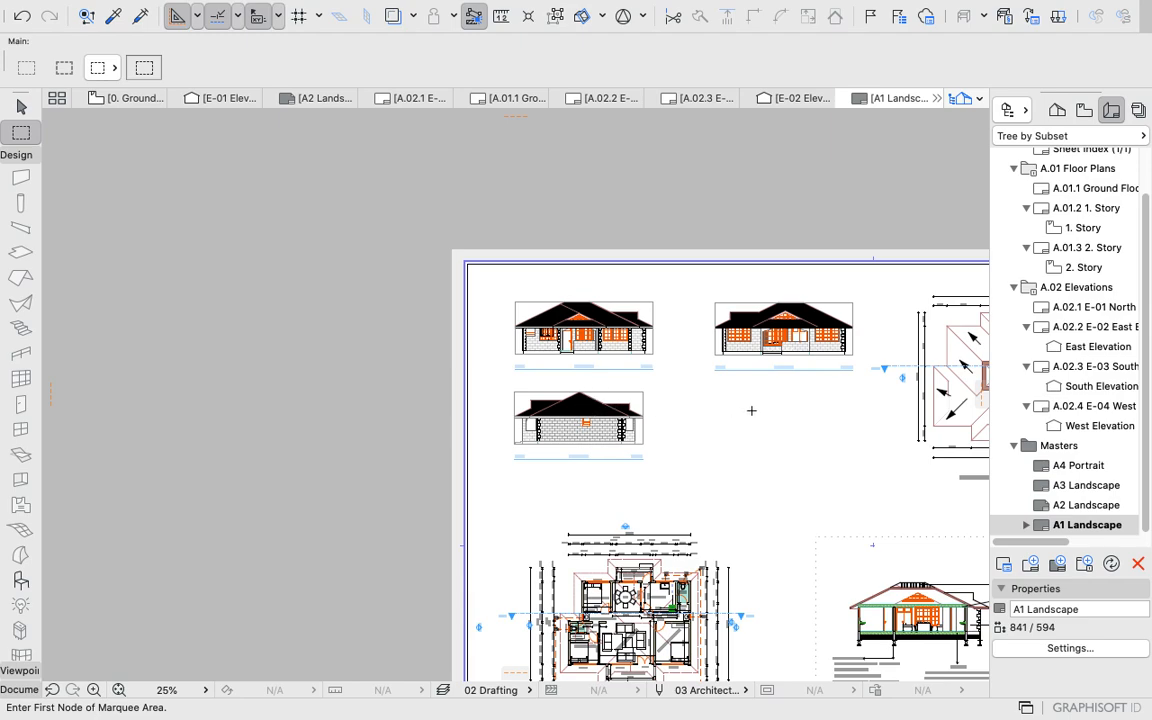
mouse_move(697, 420)
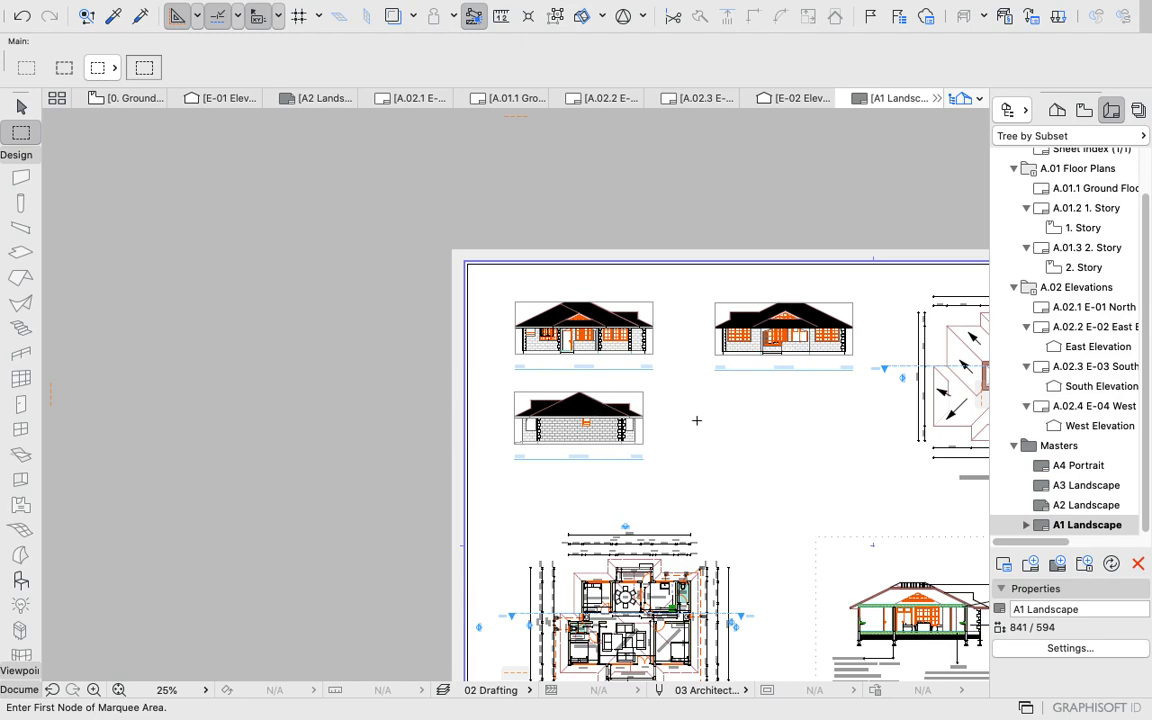
right_click(697, 420)
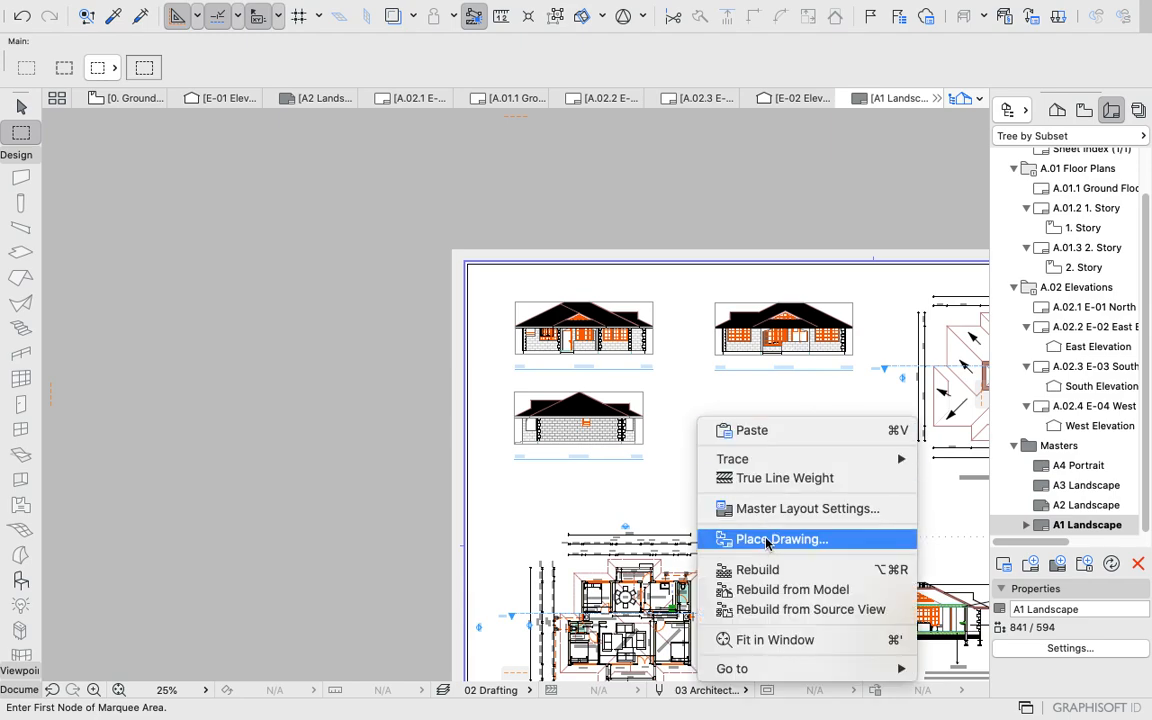
Place the E-04 Elevation drawing to the right of E-03.
left_click(783, 539)
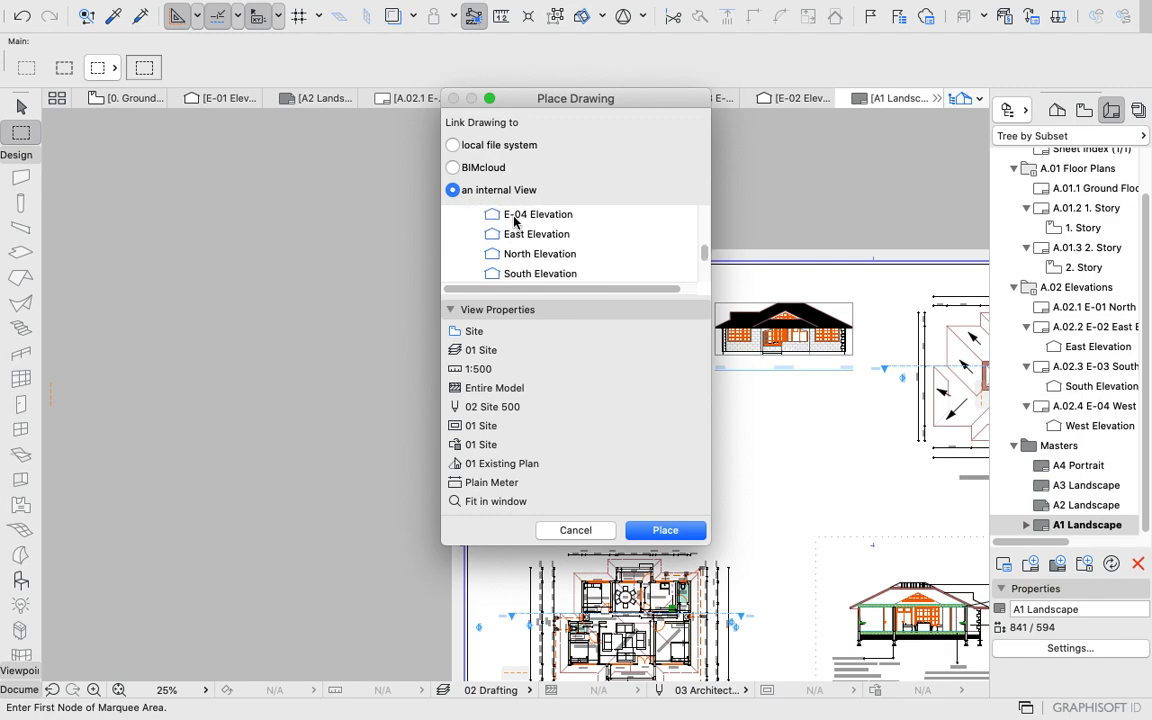
left_click(665, 530)
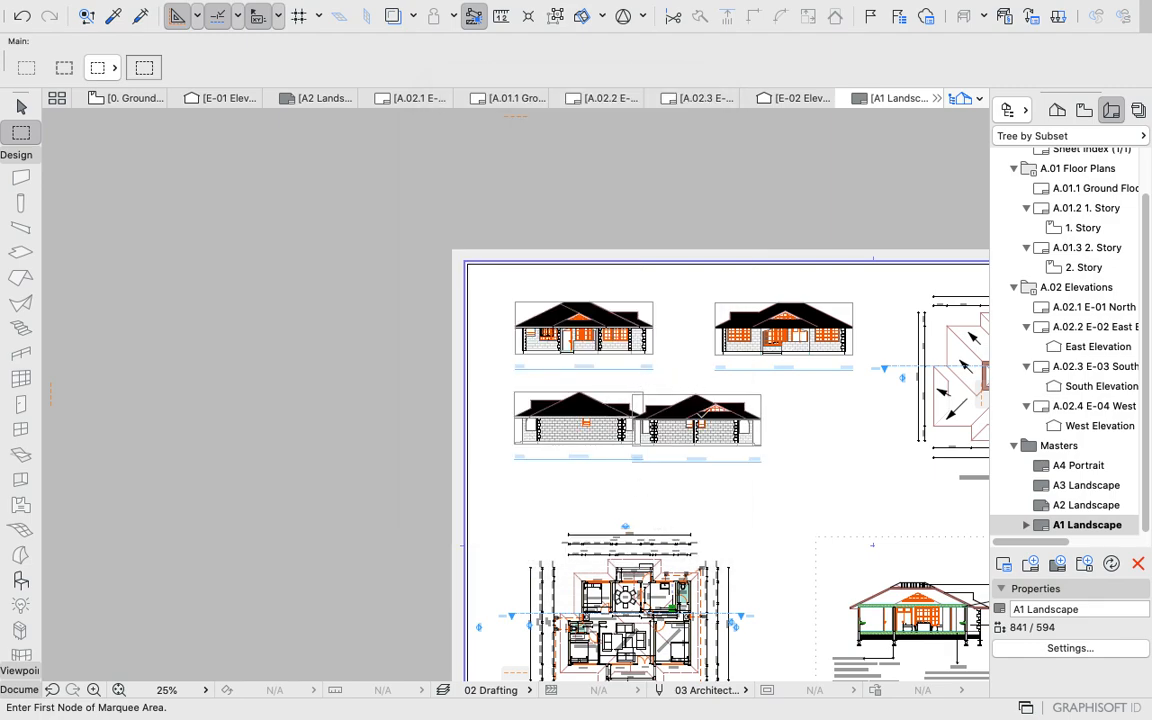
left_click(695, 427)
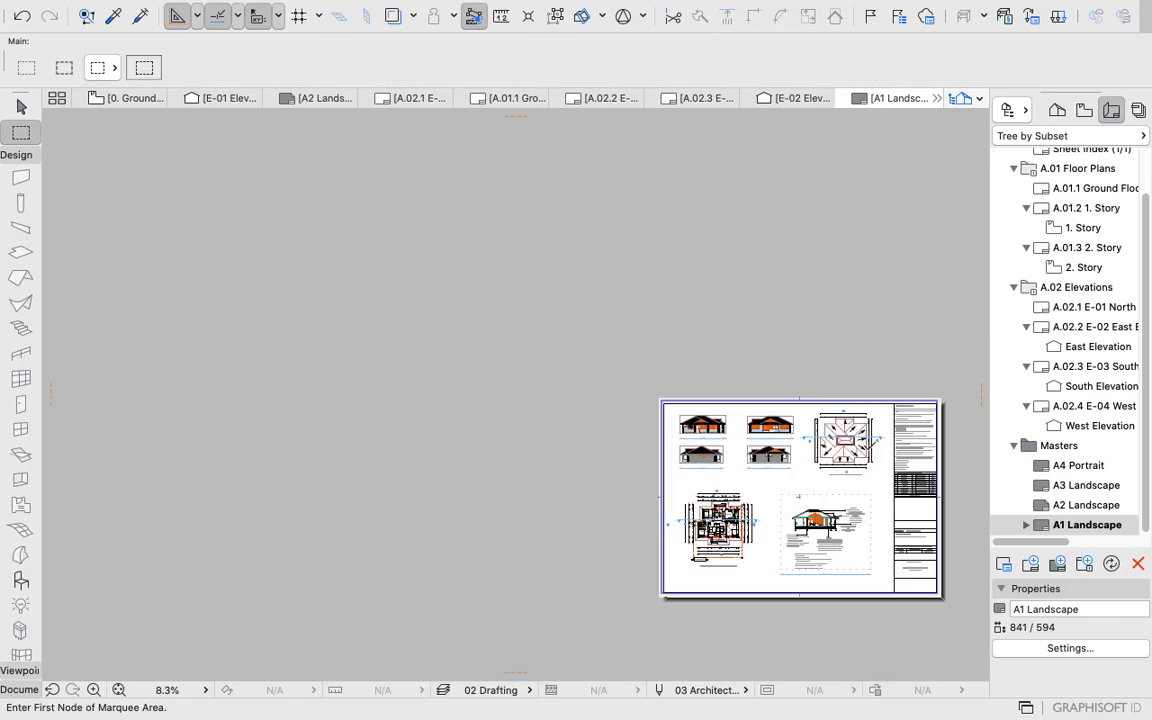
scroll("down", 3)
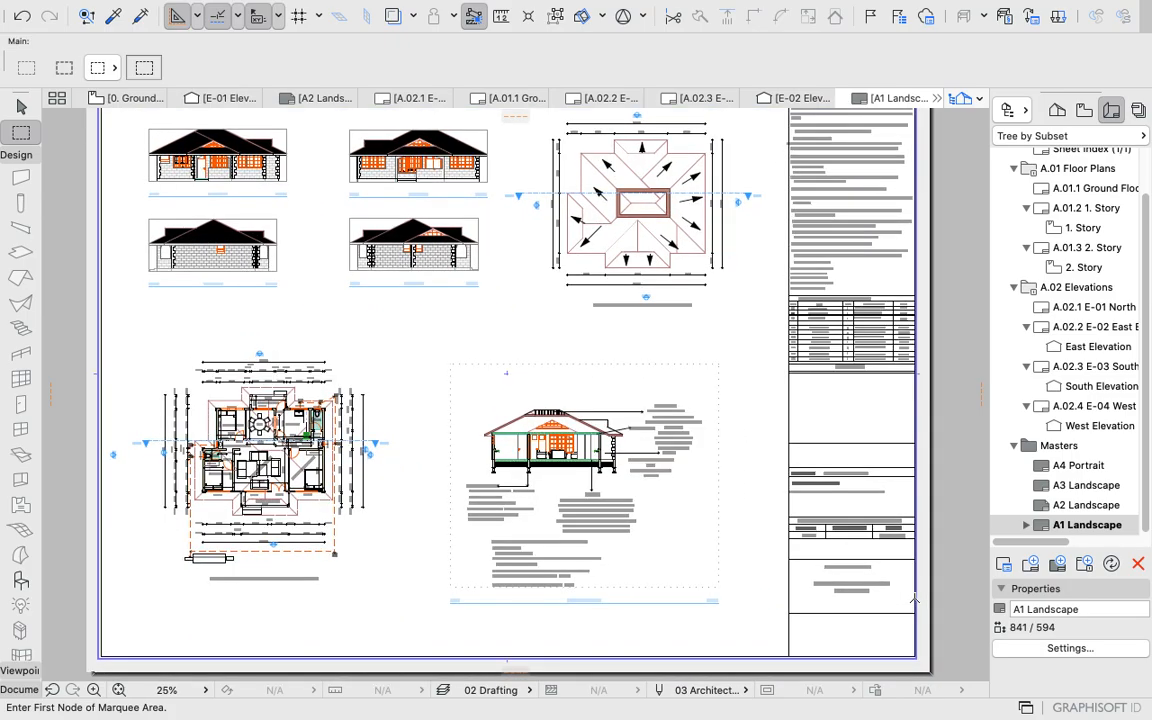
scroll("down", 3)
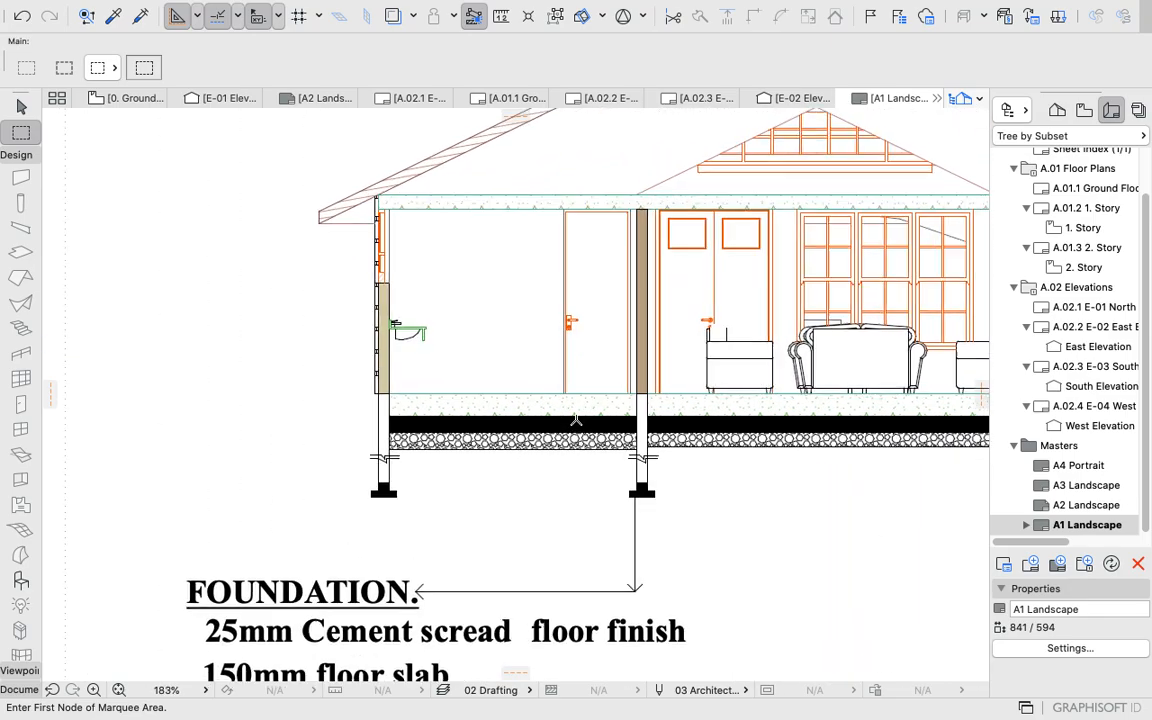
scroll("down", 3)
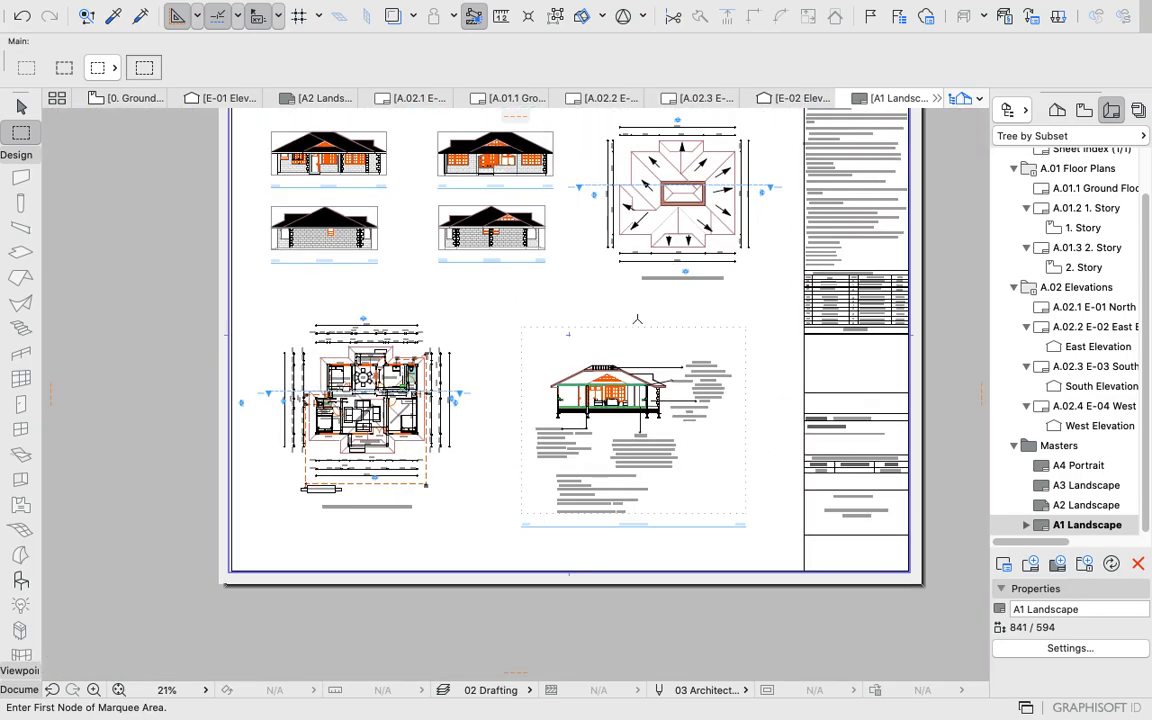